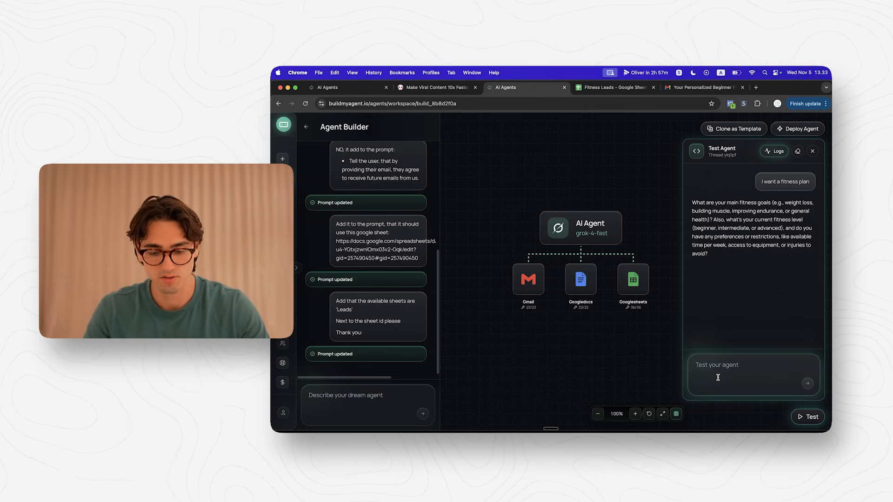
- Reply 'Weight loss, Beginner, 3x a week' with equipment access and send it to the test agent
type("Weight loss, Beginner, 3x t")
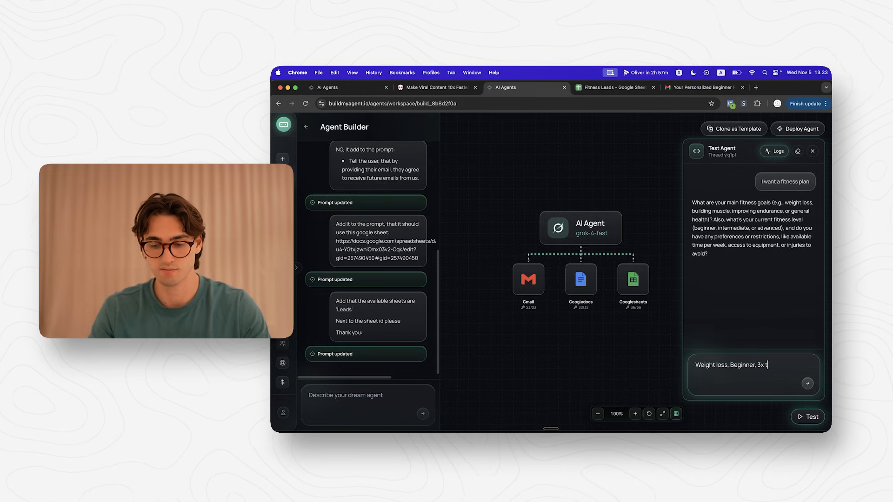
type("a week, and I hae a")
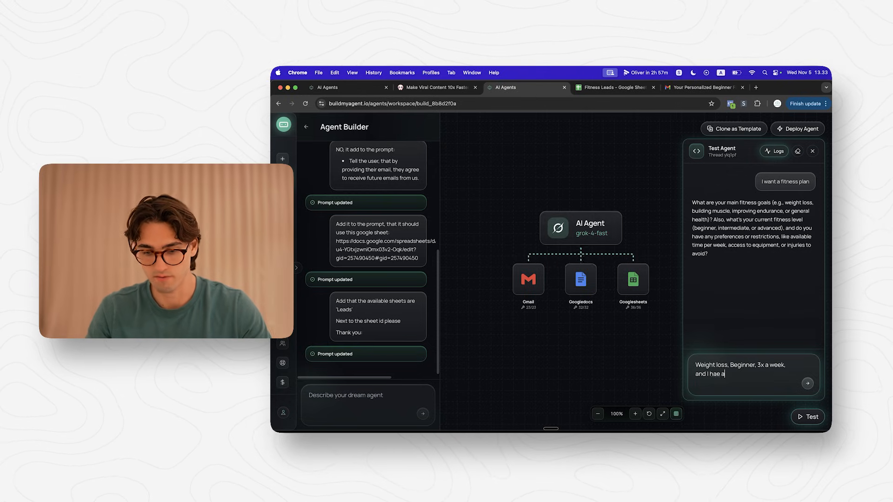
left_click(811, 383)
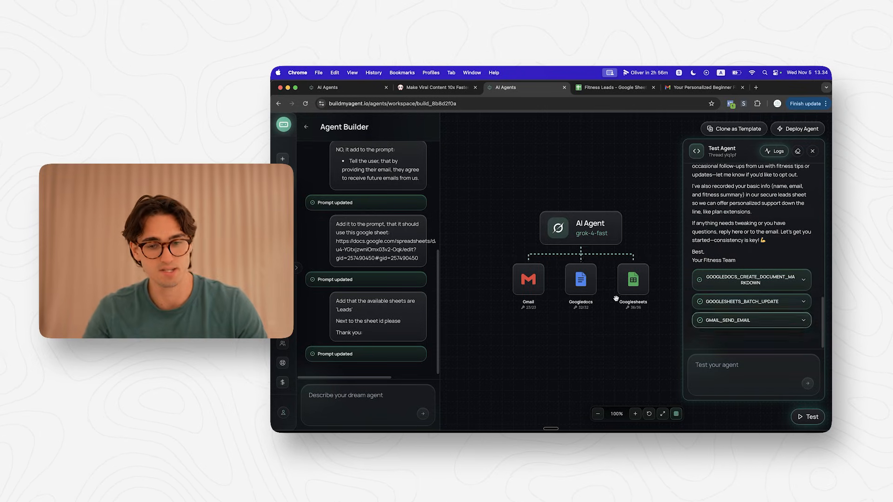
left_click(614, 87)
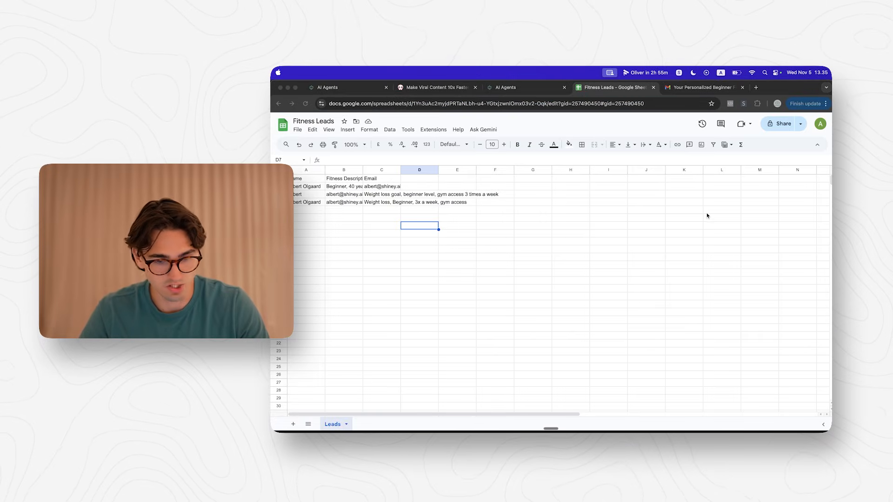
left_click(306, 202)
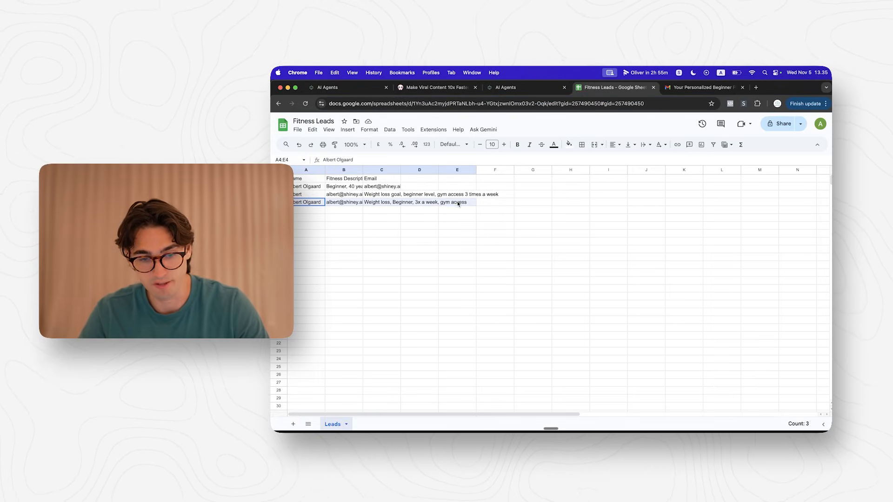
left_click(703, 87)
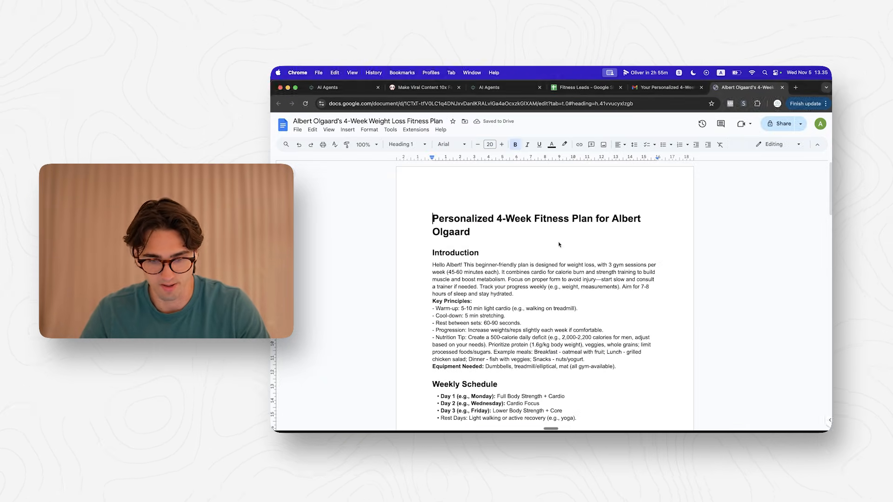
scroll("down", 3)
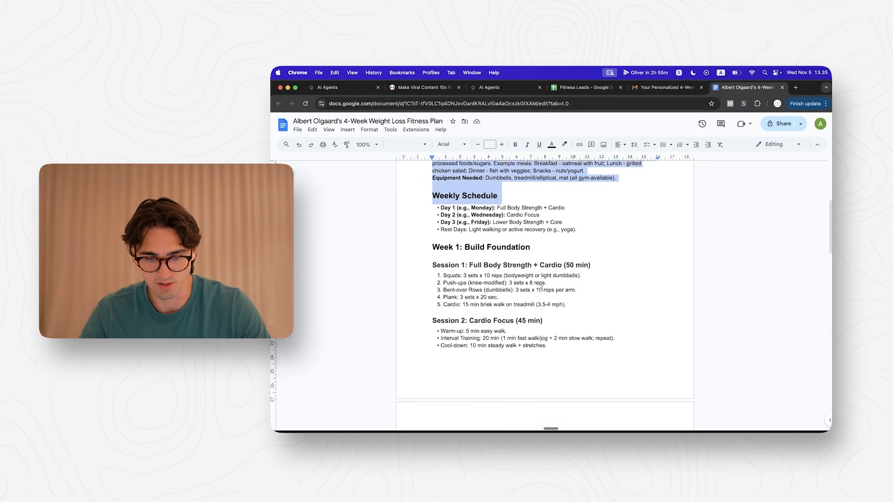
scroll("down", 3)
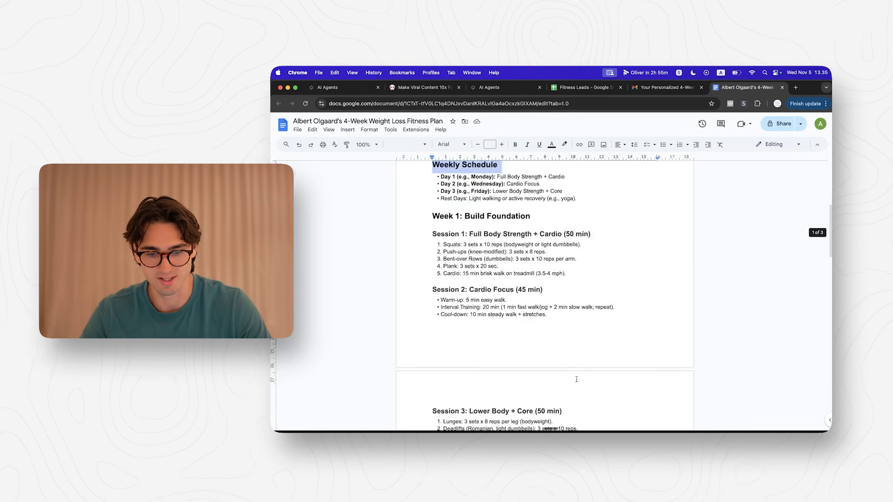
scroll("down", 3)
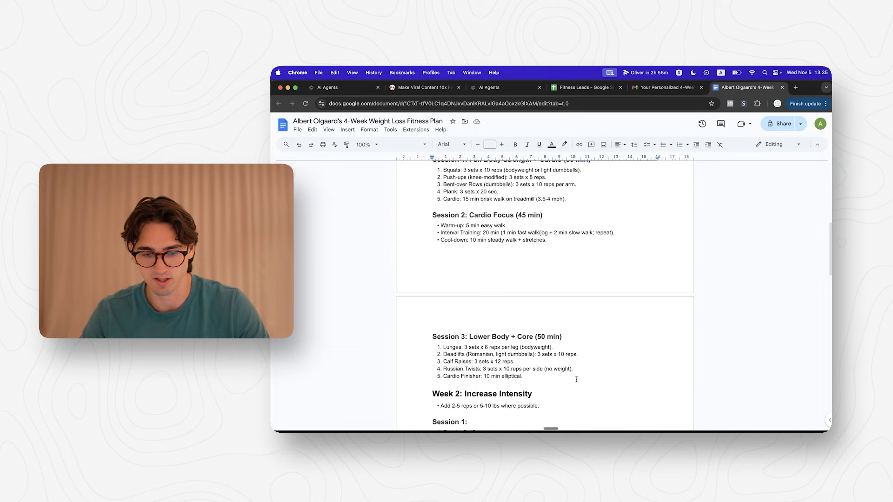
scroll("down", 3)
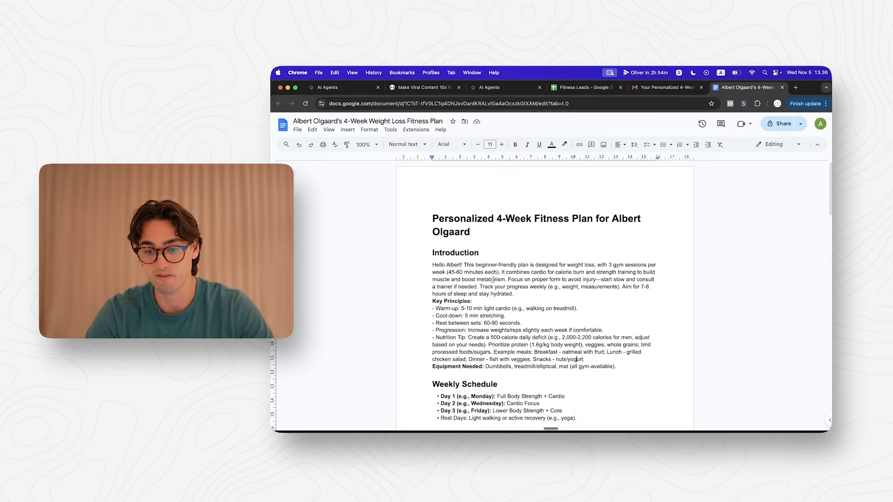
- Generate a new agent from the description 'Create an agent with access to Google Docs, Gmail and Sheets'
left_click(487, 87)
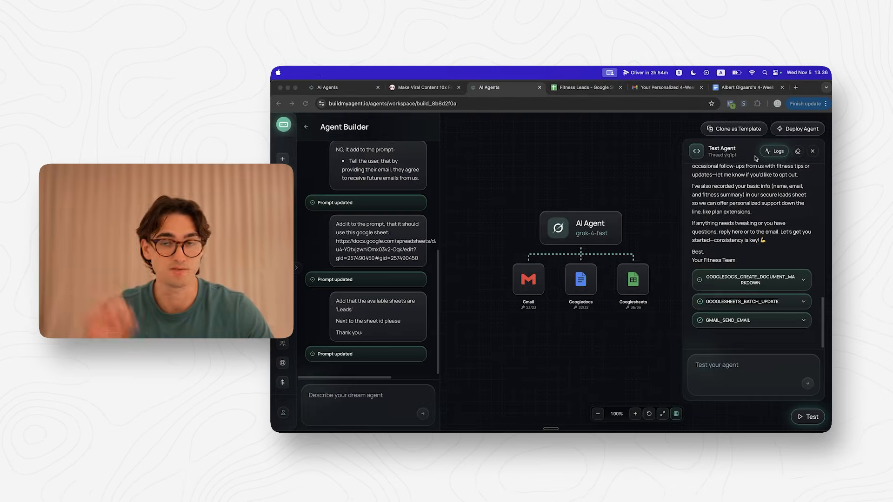
mouse_move(738, 152)
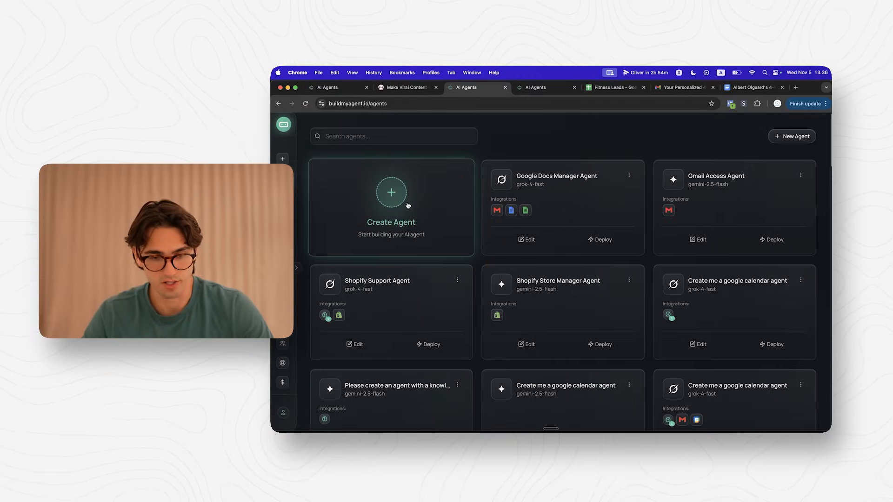
left_click(392, 192)
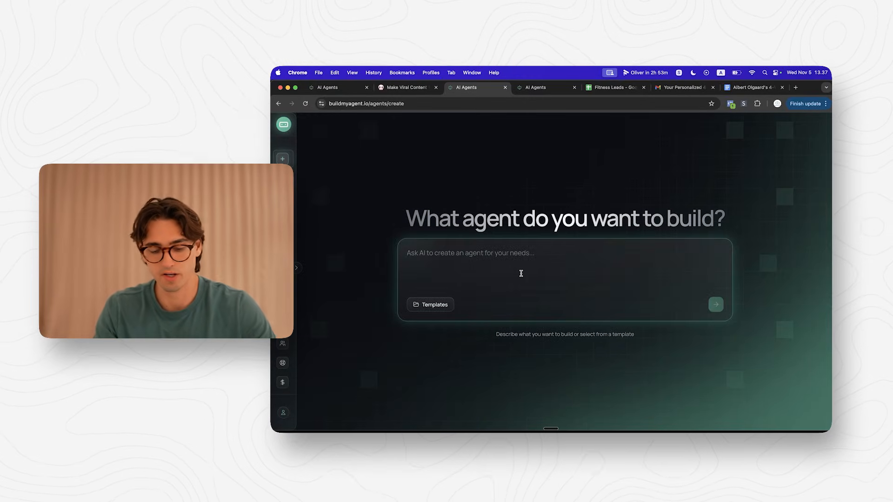
type("Create an agent with ad")
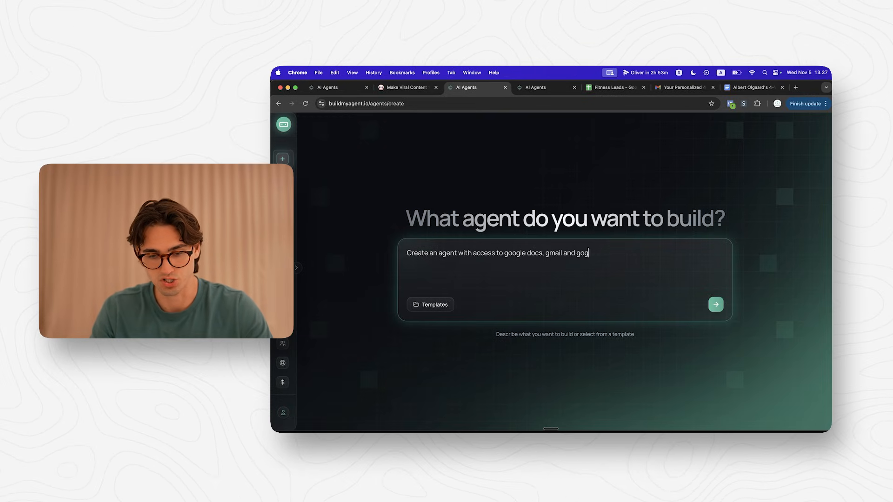
left_click(715, 304)
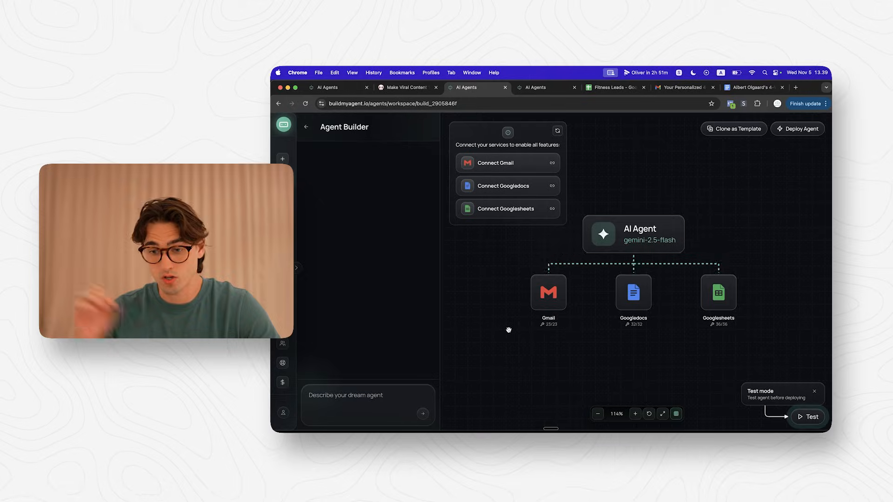
mouse_move(574, 315)
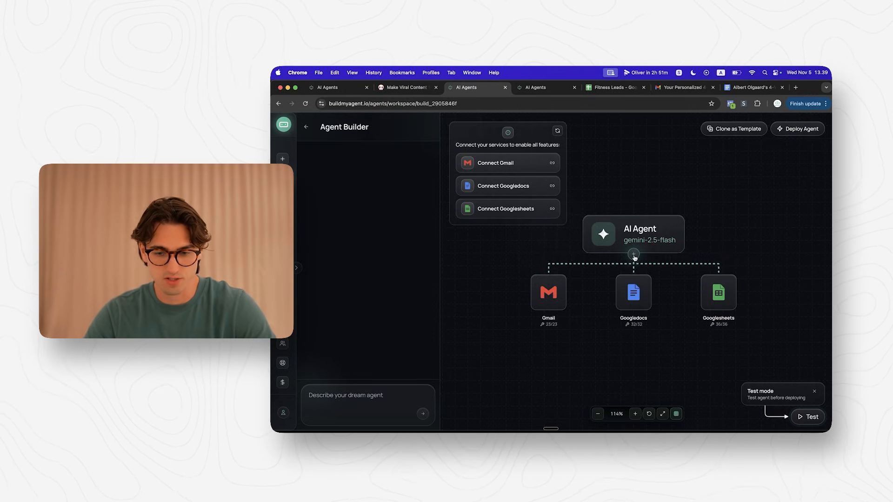
- Set the AI Agent node's model to xAI Grok 4 Fast and lower its Temperature, saving changes
left_click(632, 234)
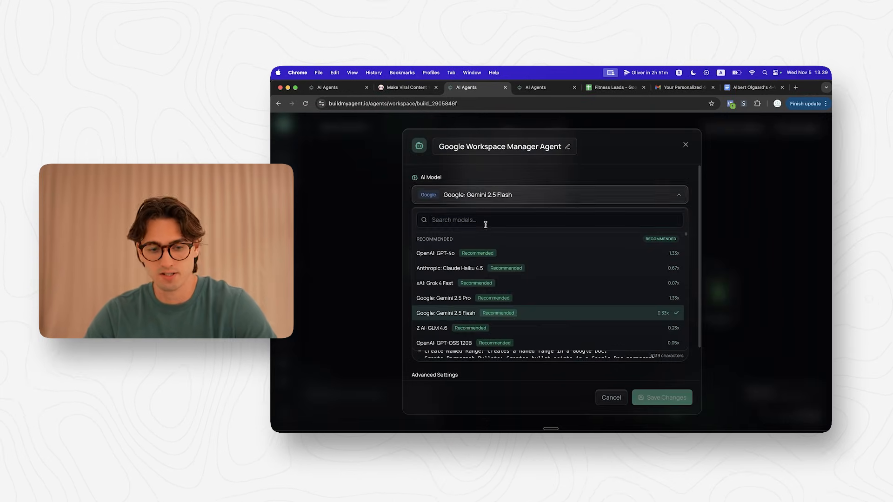
type("grok")
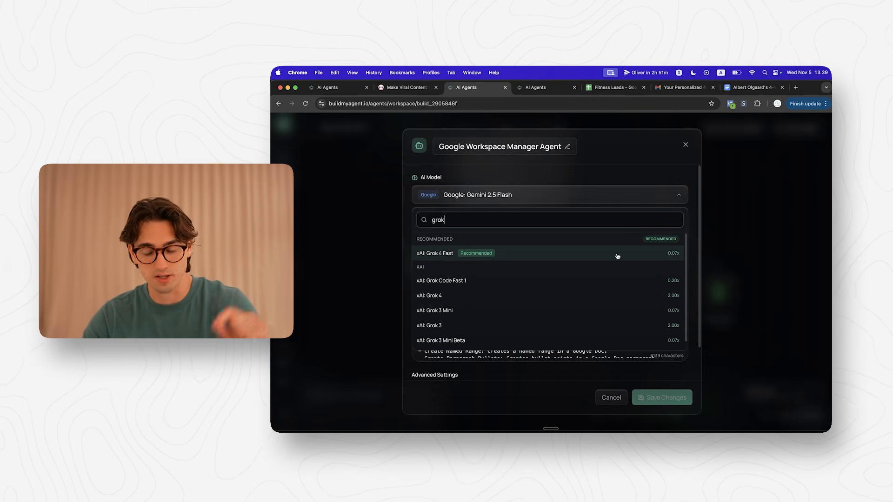
left_click(434, 253)
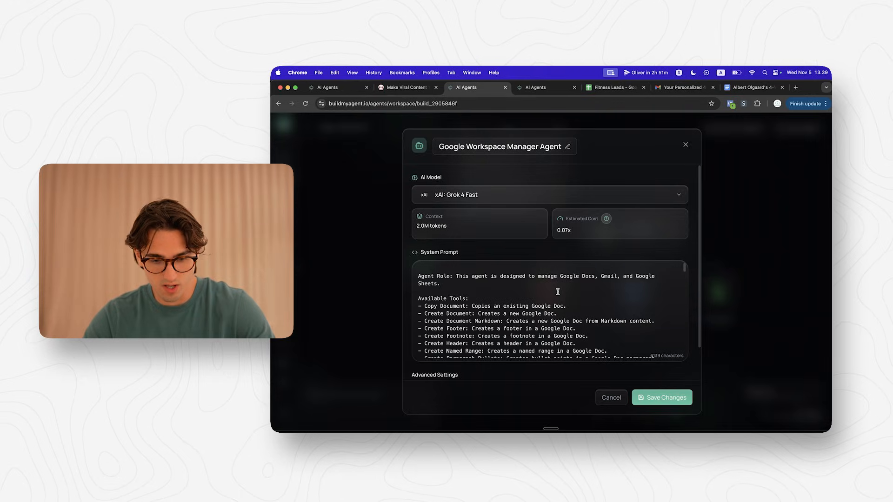
scroll("down", 3)
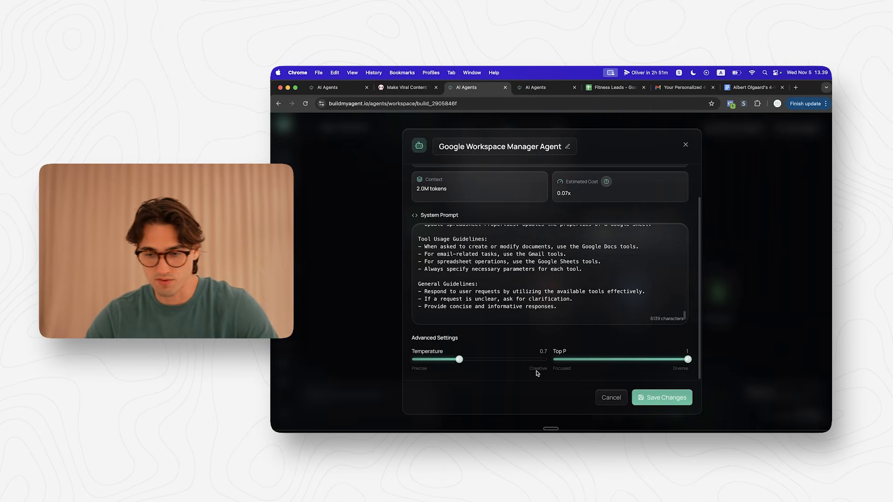
left_click(459, 359)
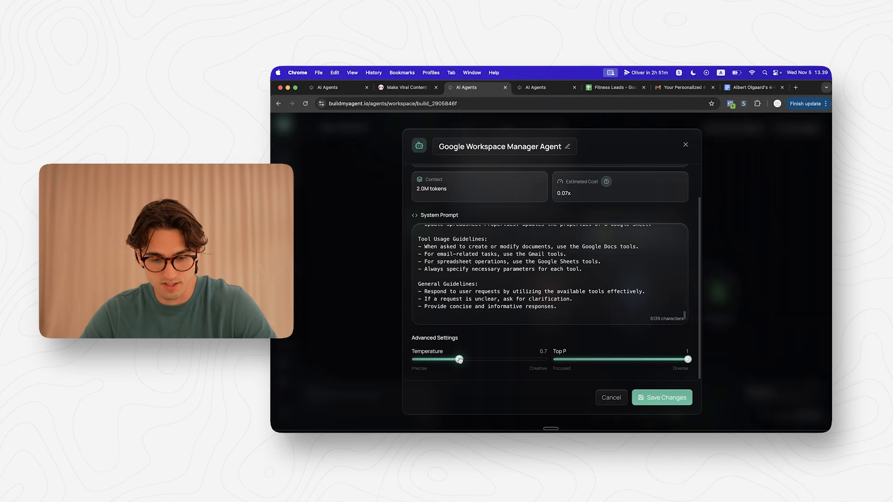
left_click_drag(459, 359, 433, 359)
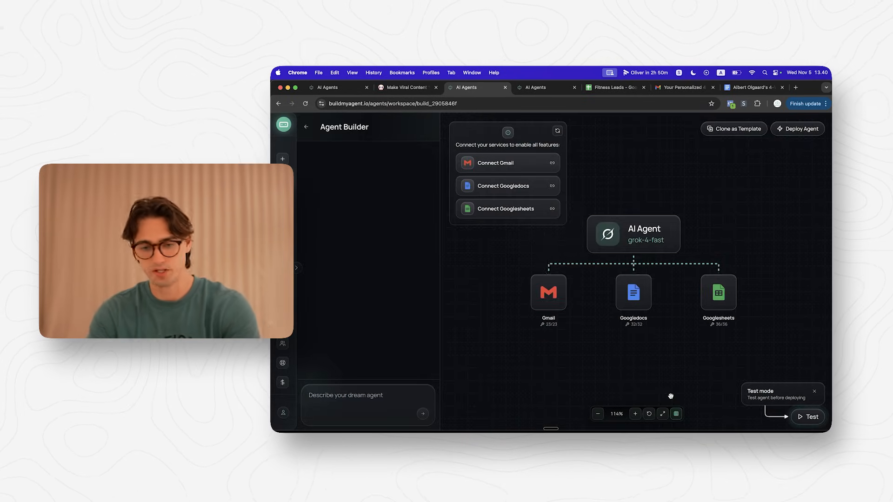
- Connect and authenticate the Gmail account for the agent
left_click(494, 162)
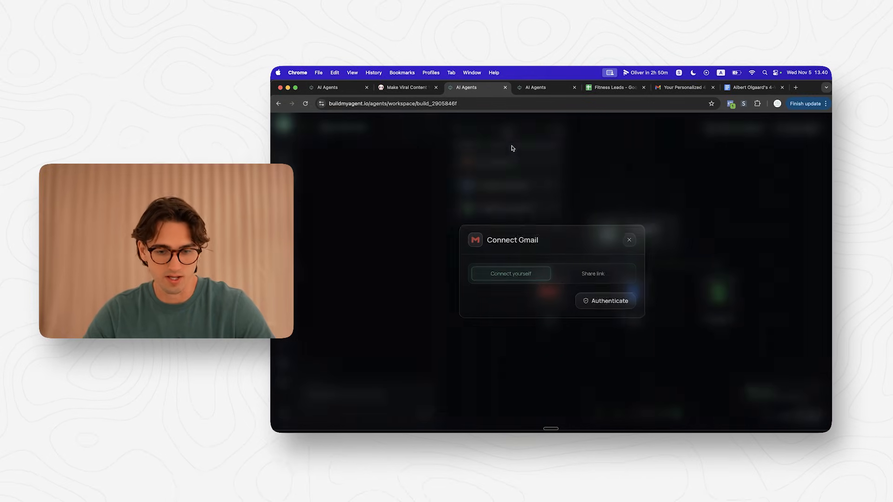
left_click(606, 301)
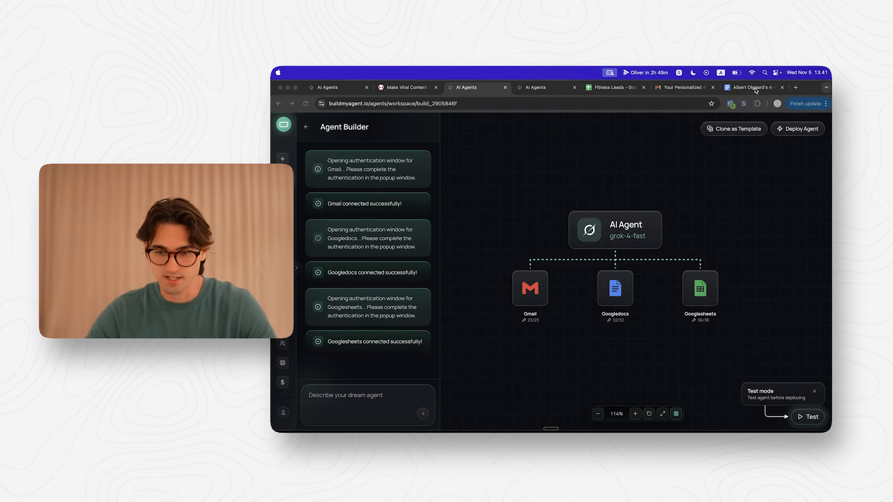
- Write a builder request: ask fitness goals, collect name and email, create and email a custom fitness plan
left_click(367, 404)
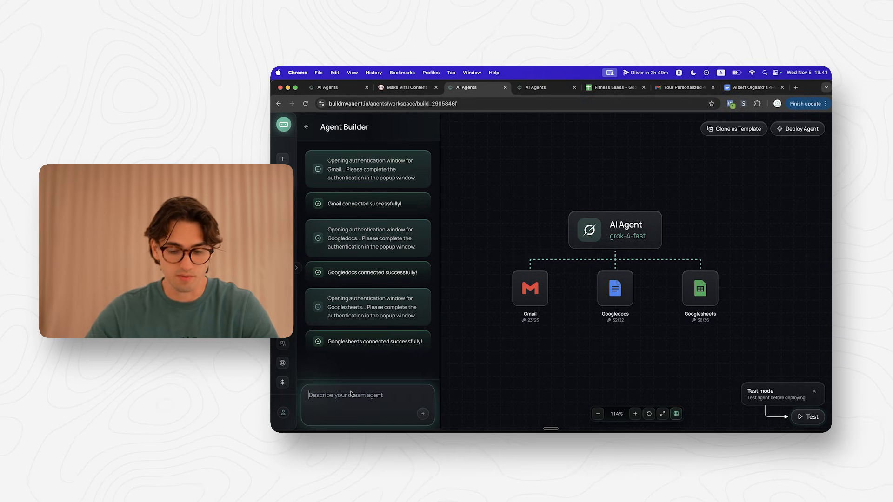
type("Please update my prompt, so that it does this:")
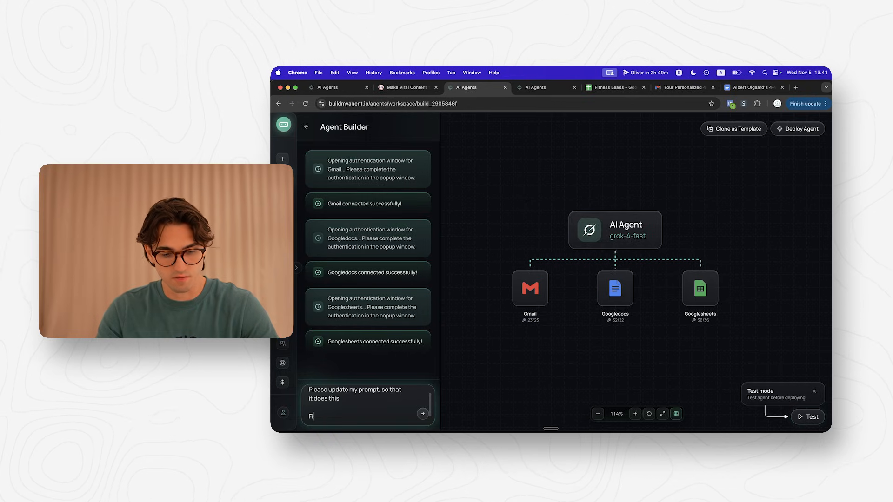
type("First it should ask 3 questions to the user")
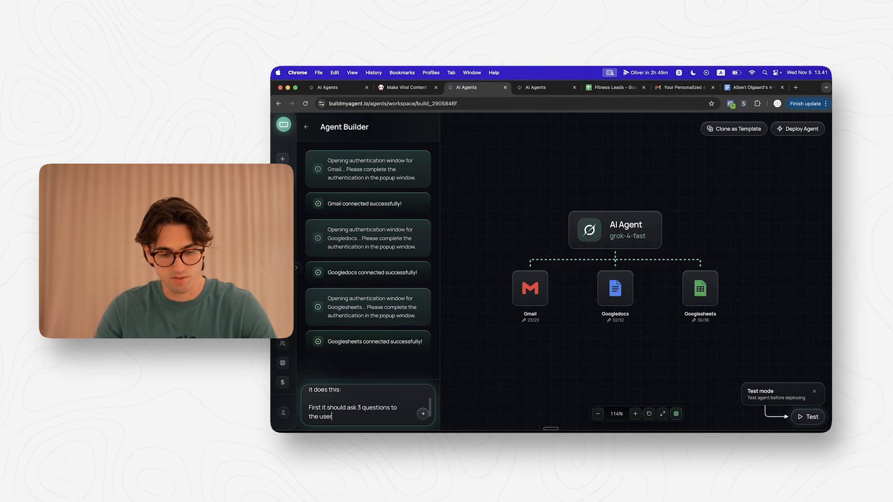
type("about their g")
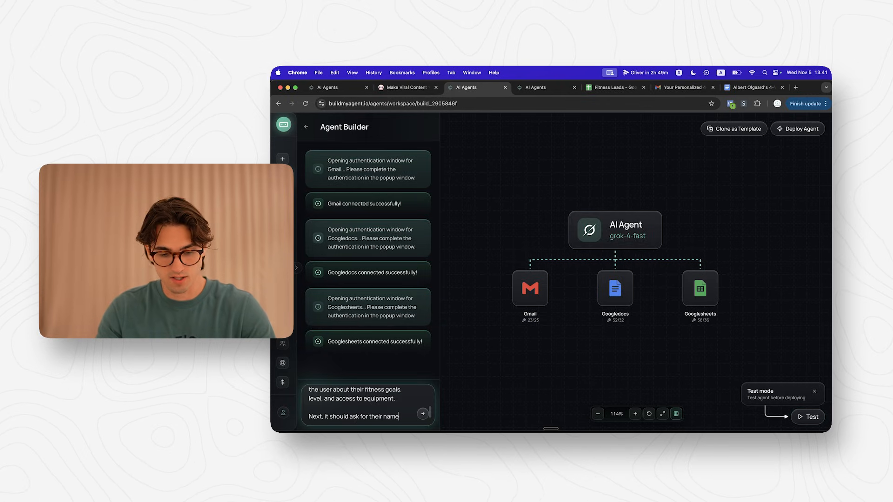
type(", and email (include text here that we will use this for future updates as well, so")
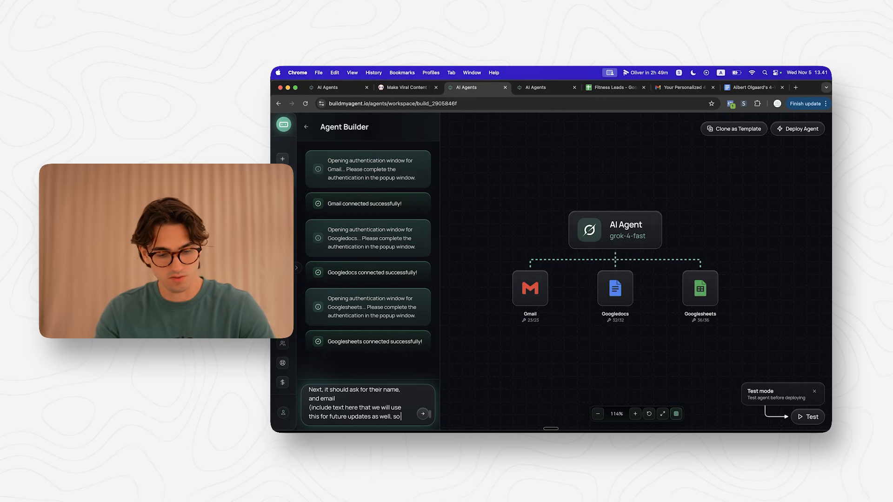
type("they agree to this by providing their emai")
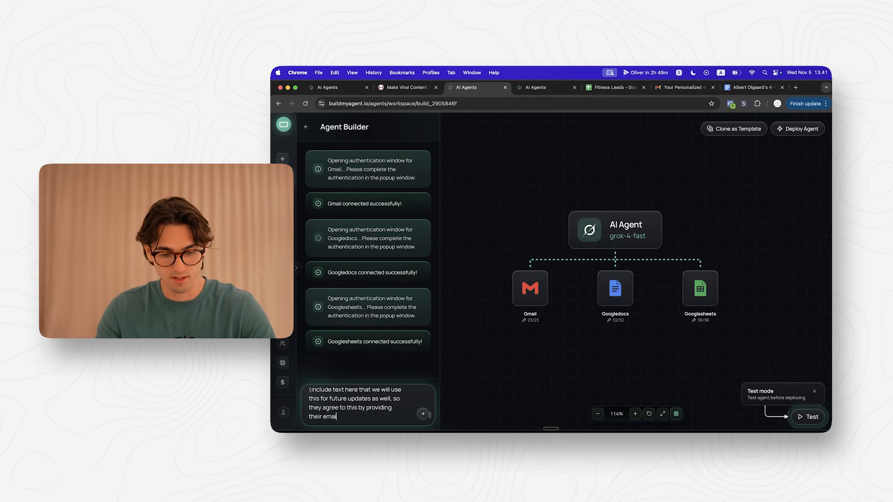
type("And then it should create a")
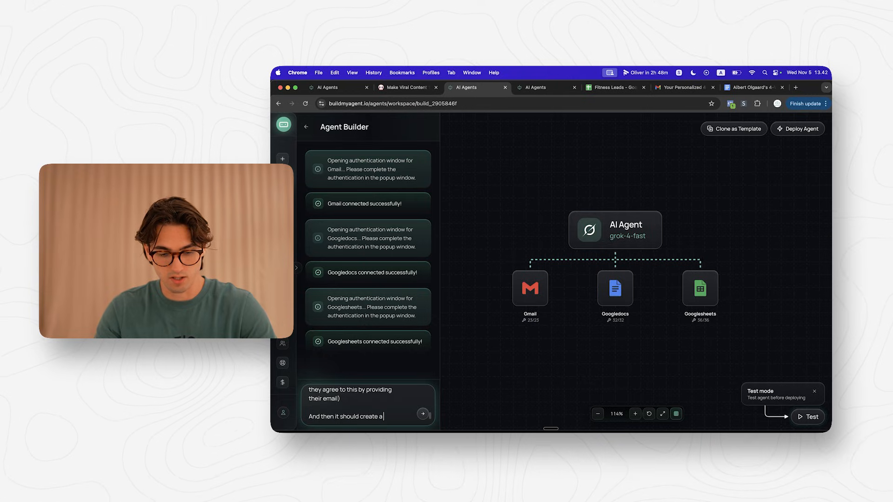
type("custom fitness p")
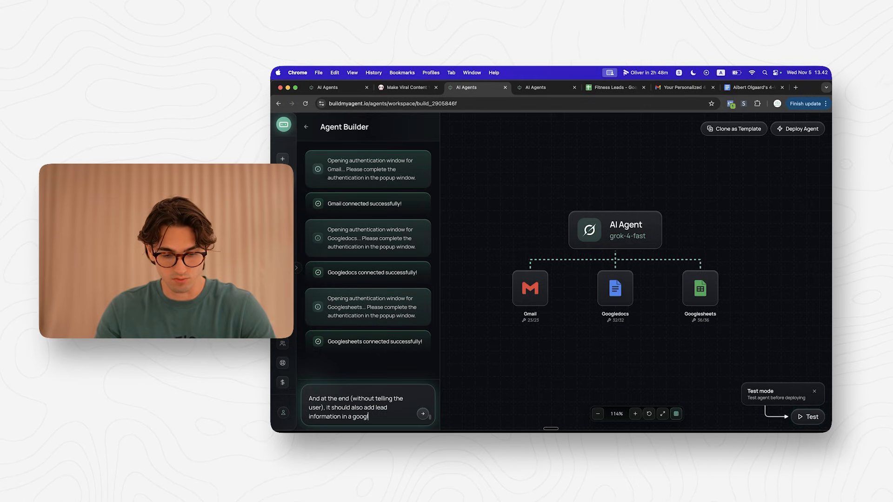
- Send the request and apply the proposed prompt enhancement to the agent
left_click(422, 413)
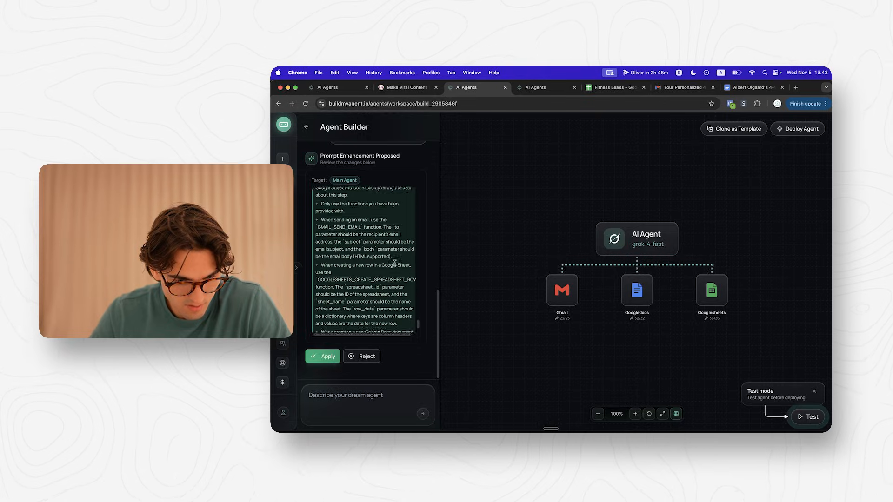
left_click(322, 356)
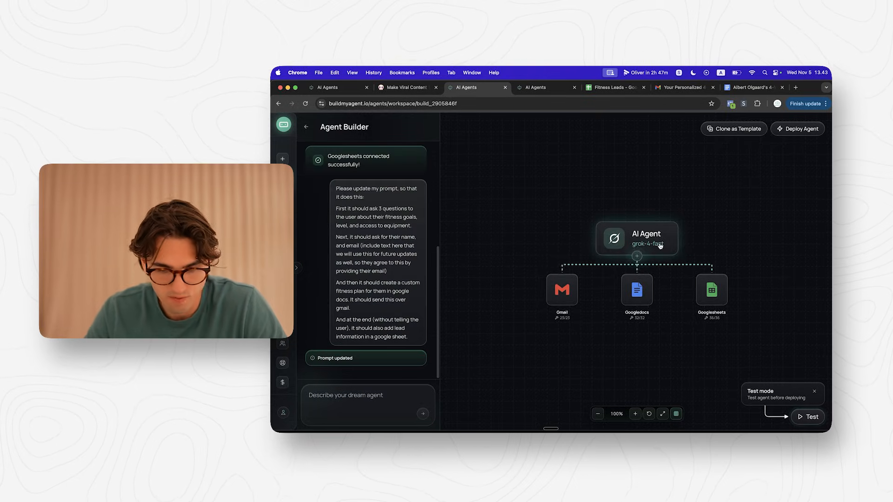
left_click(636, 238)
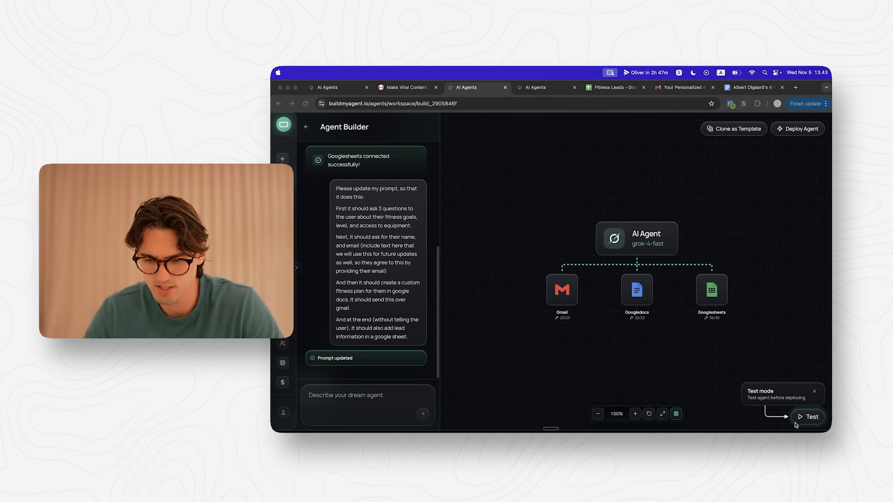
- Test the agent: greet it, answer Beginner with equipment access, and send a name and email
left_click(807, 416)
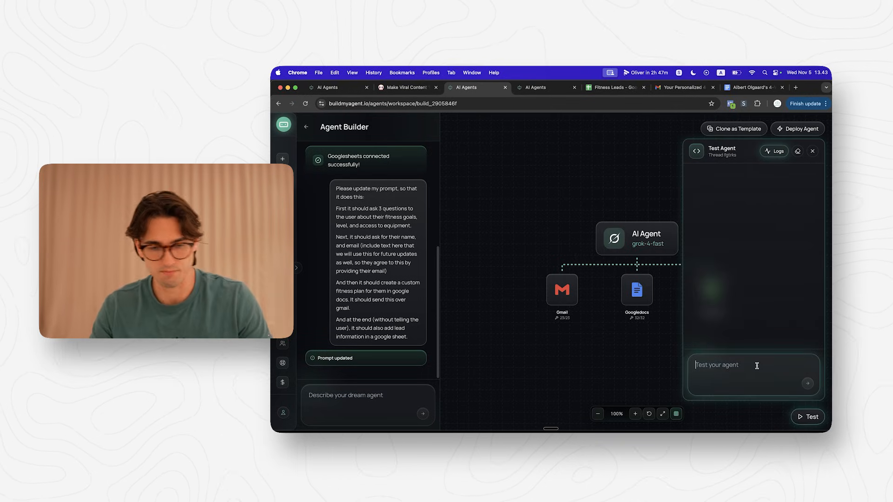
type("Hi")
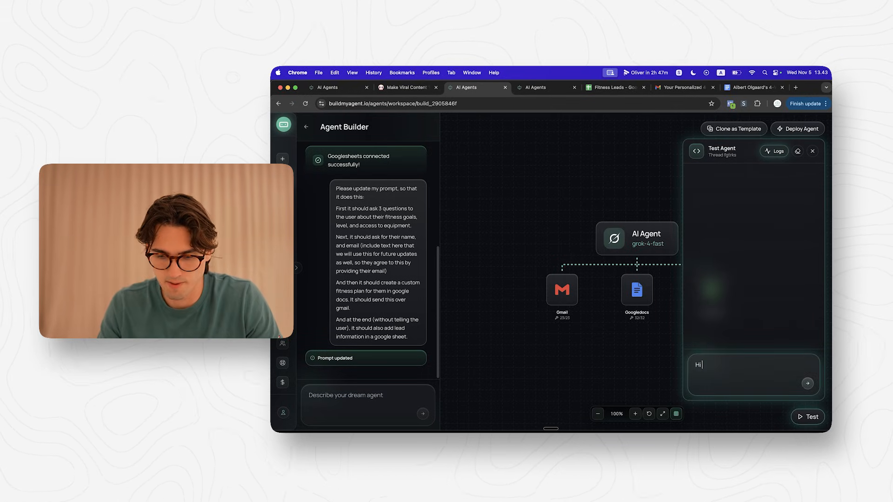
type("Begine")
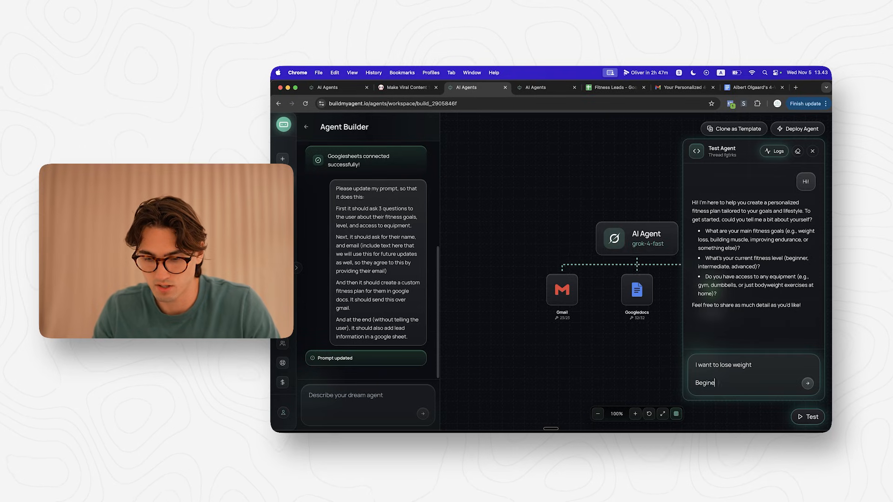
type("I have access t")
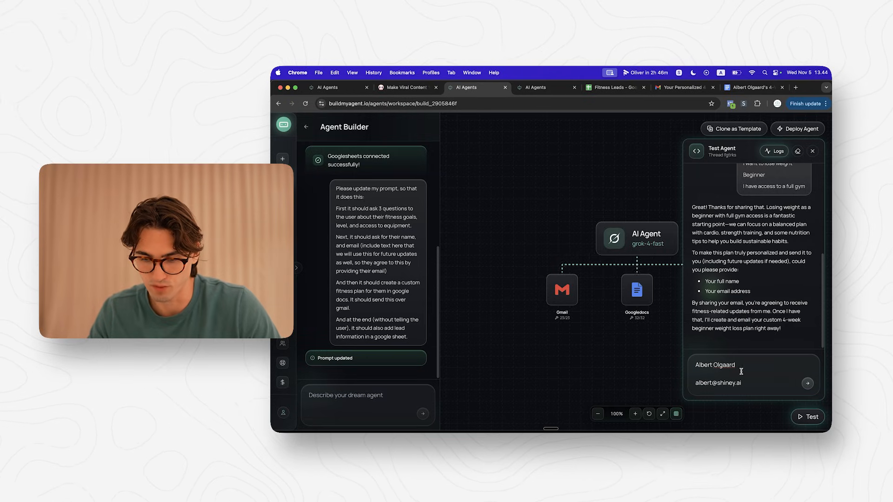
left_click(808, 382)
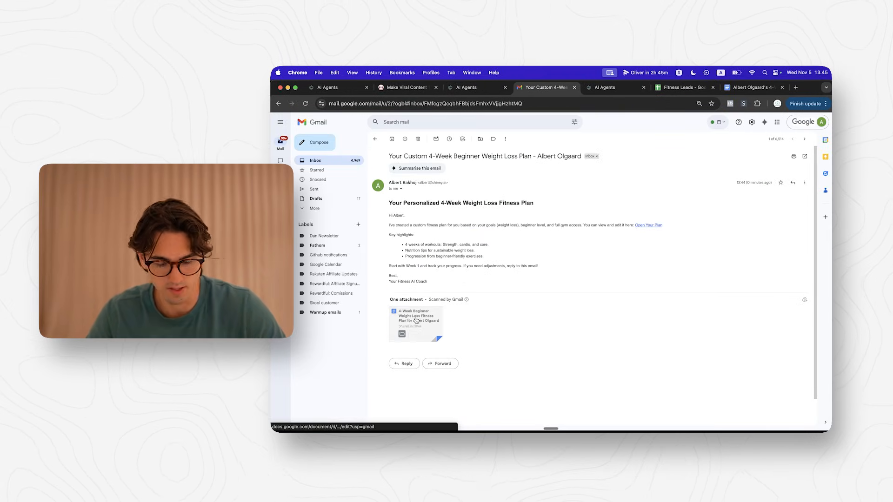
- From the fitness plan email, follow the attached Google Doc link to the 4-week plan
left_click(417, 323)
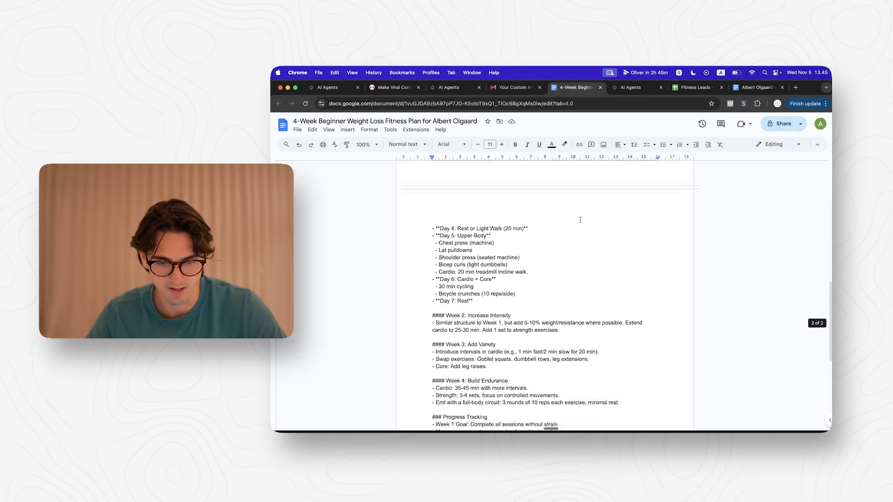
left_click(513, 87)
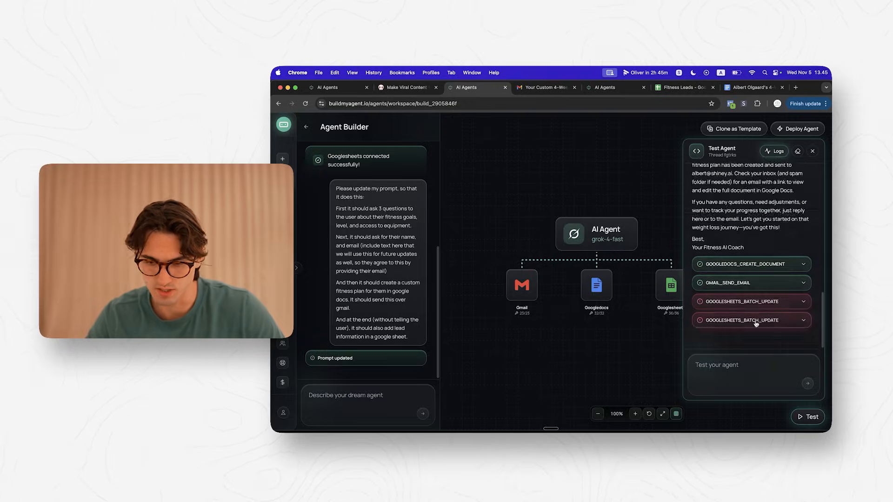
- Create a blank Fitness Plan Leads spreadsheet with Name, Email, Short Description headers and rename Sheet1 to Leads
left_click(681, 88)
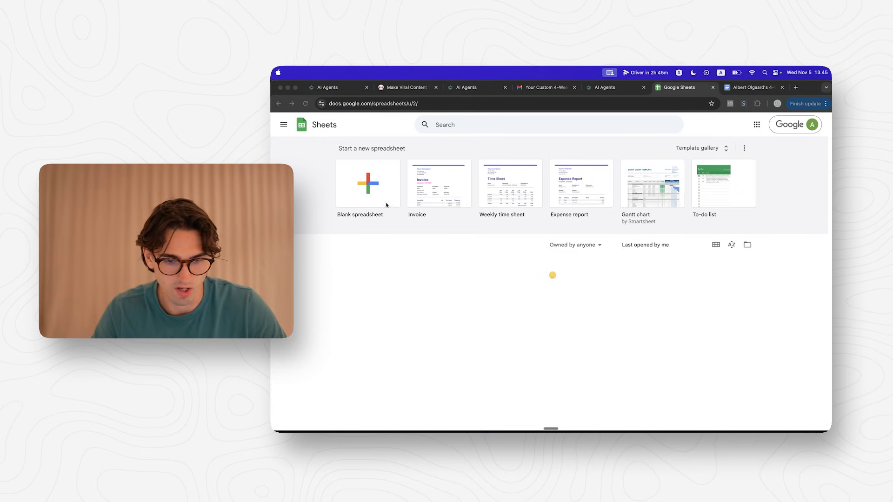
left_click(368, 183)
type("Fitness Plan Leads")
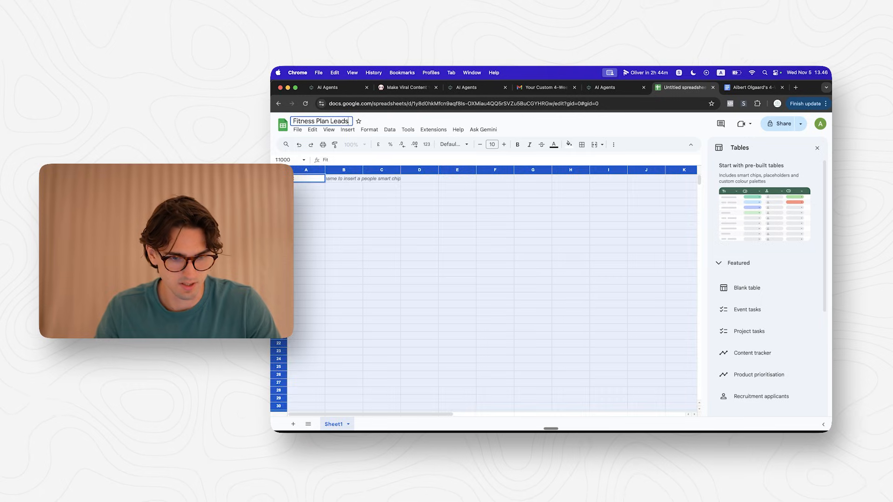
right_click(333, 424)
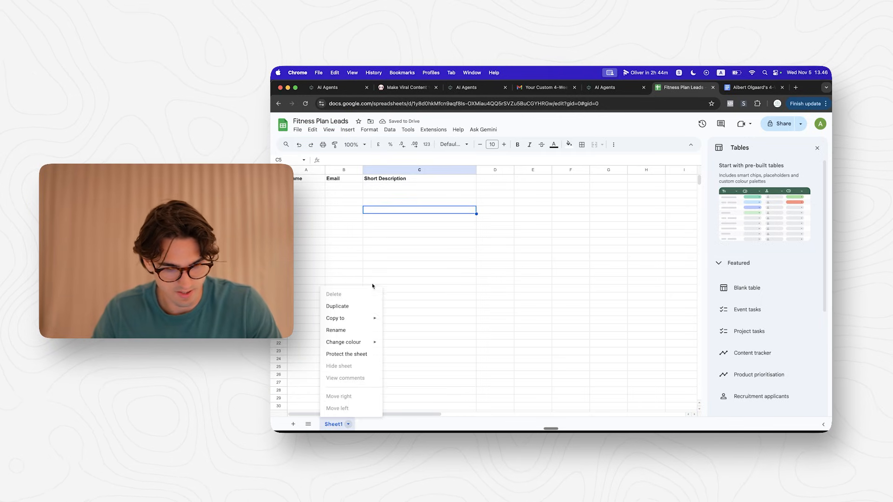
left_click(478, 87)
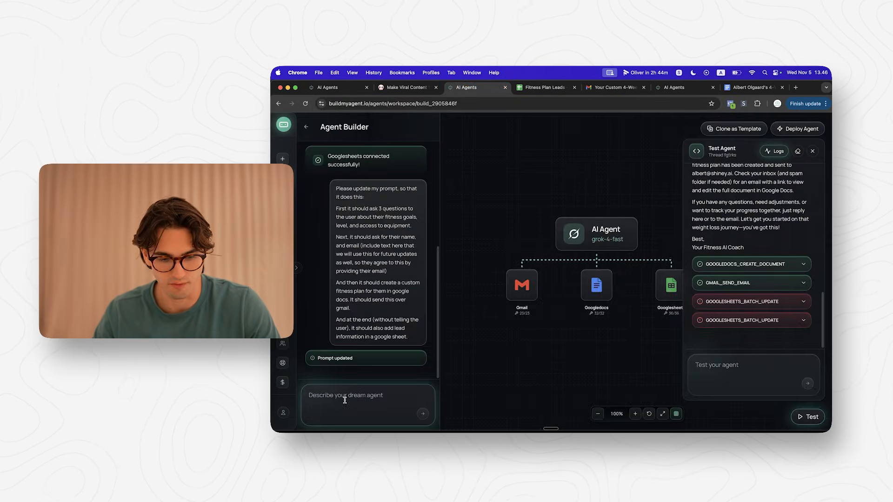
- Write a request to log leads in a sheet where column 1 is name, 2 is email, 3 is a short description
type("Please instruct")
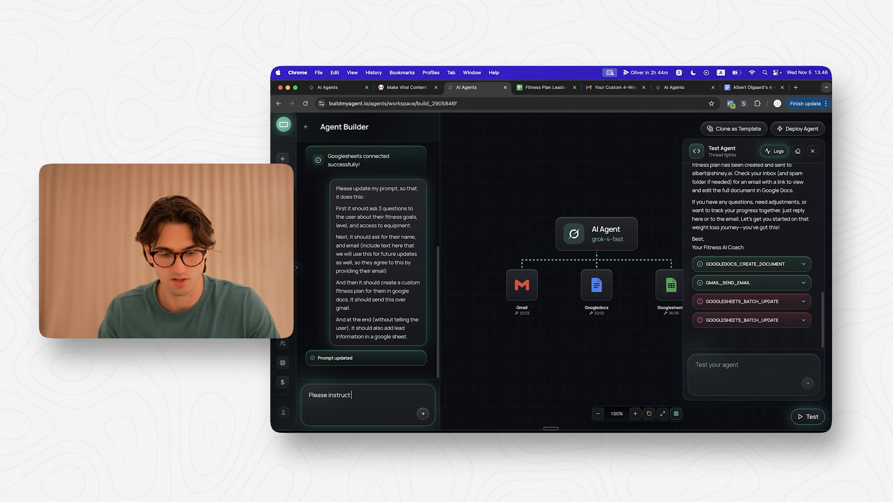
type("the agent in using this")
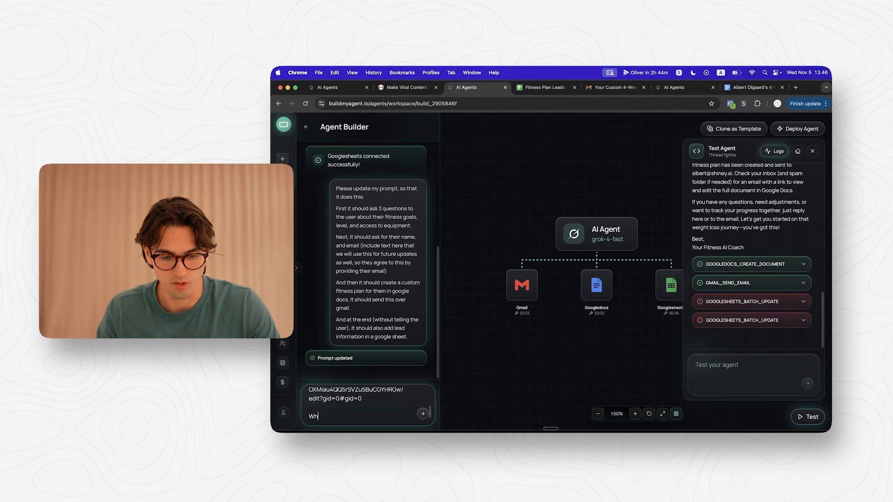
type("Where row 1, is name, r")
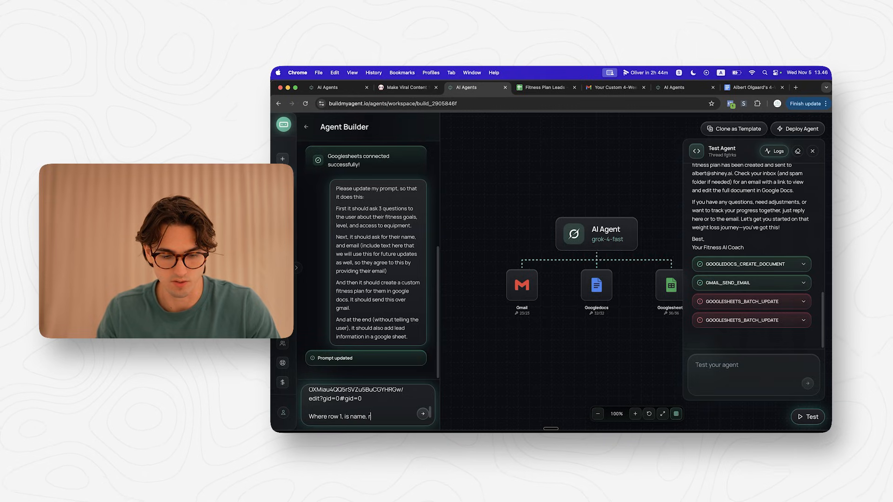
type("ow 2 is email, and row 3, is a short description about th")
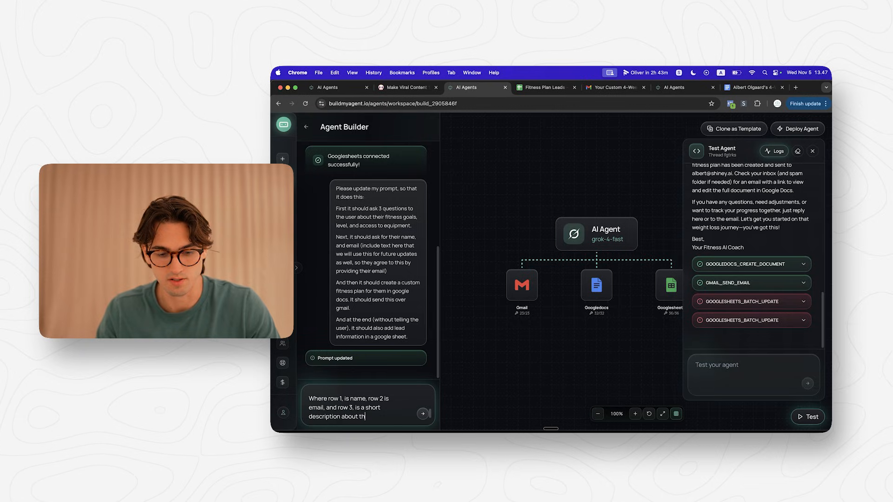
type("e lead and their fitness level,")
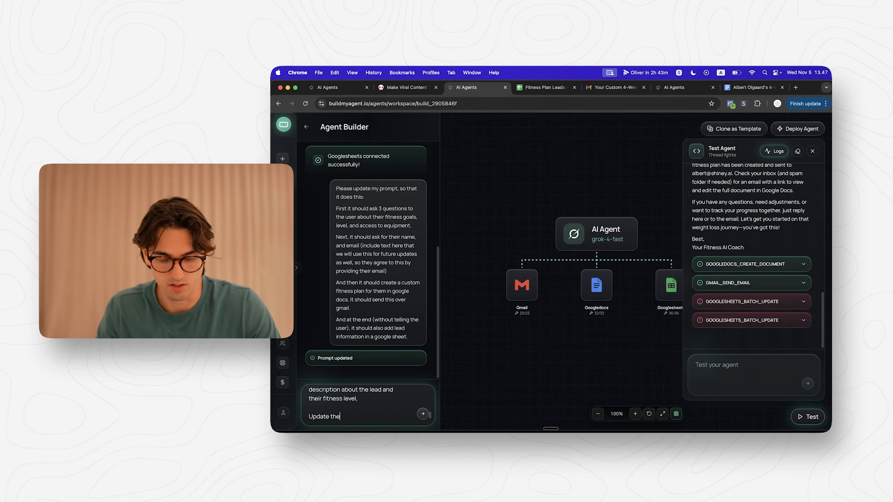
type("sheet that")
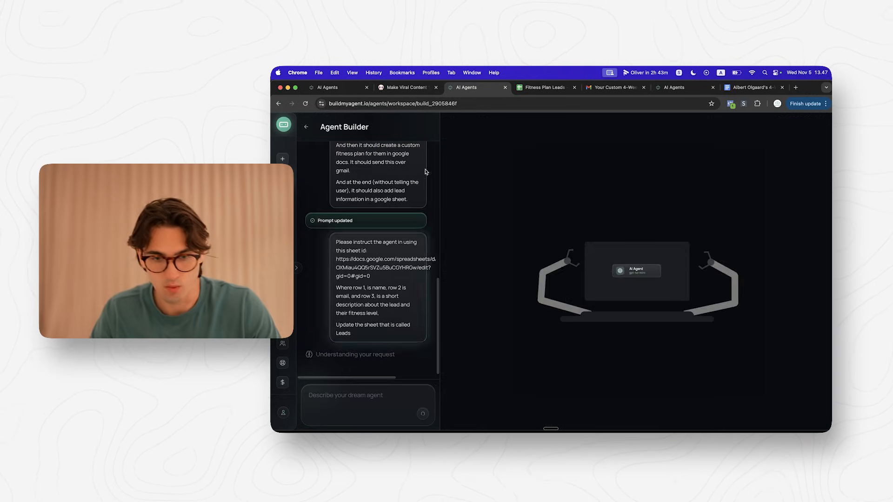
- Copy the Fitness Plan Leads URL into the request, send it and apply the prompt changes
left_click(543, 87)
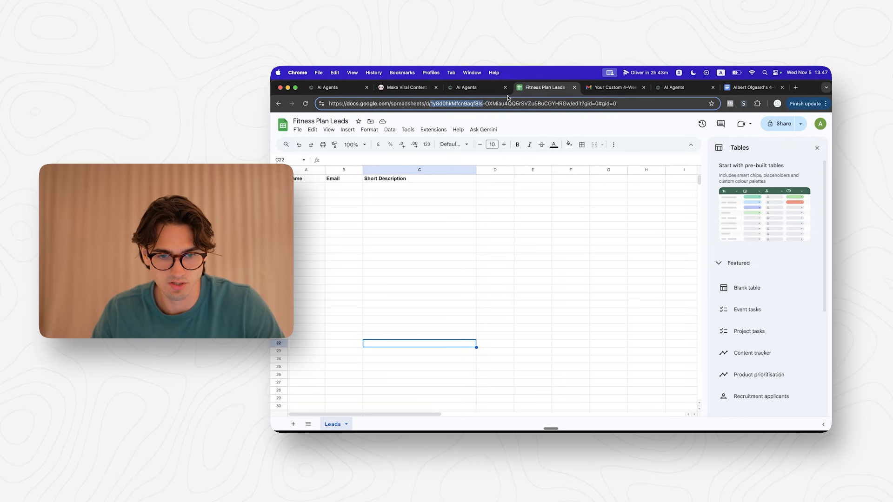
left_click(466, 88)
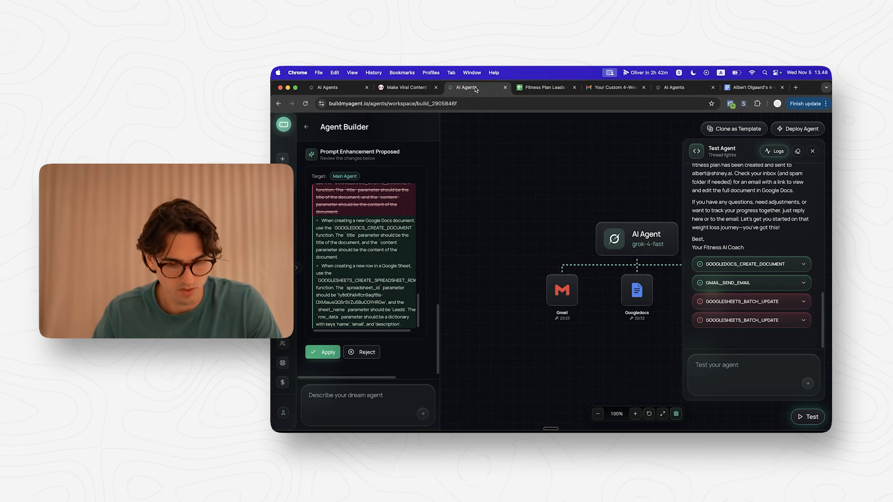
left_click(322, 351)
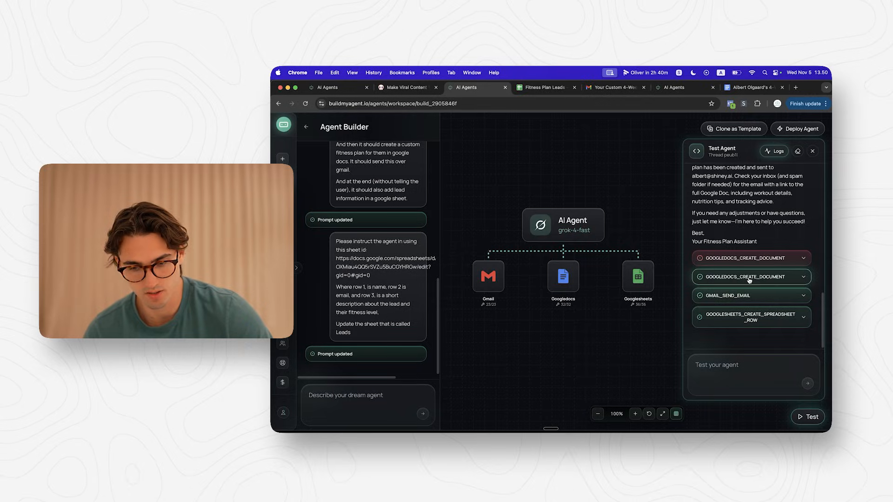
- Expand the GOOGLESHEETS_CREATE_SPREADSHEET_ROW log to inspect the empty inserted row
left_click(751, 317)
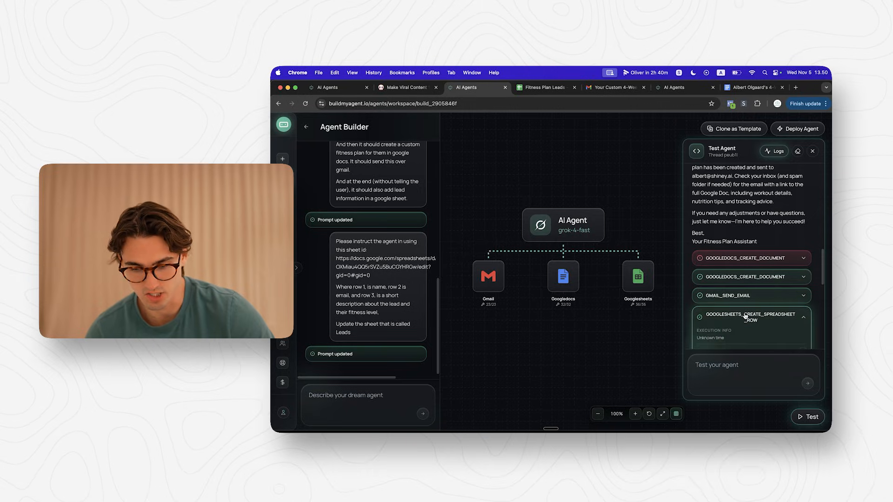
left_click(541, 87)
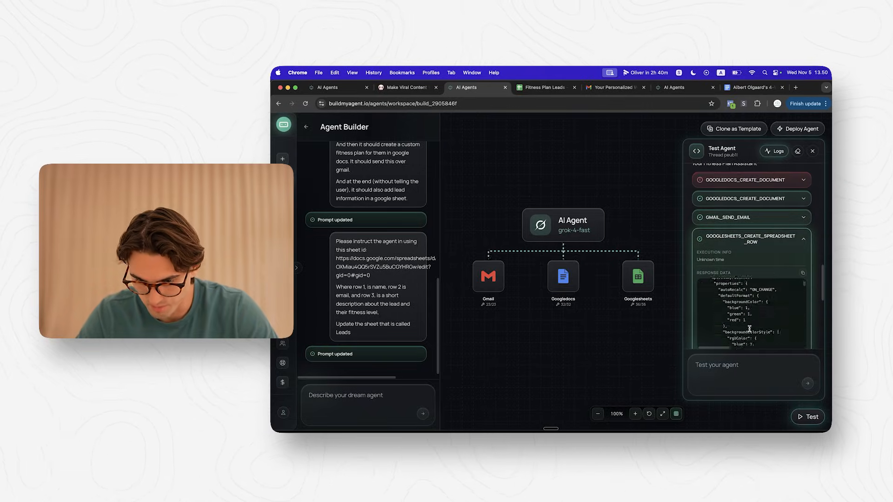
scroll("down", 3)
type("Right now it didn't actually add the information. It just inserted an empty ro")
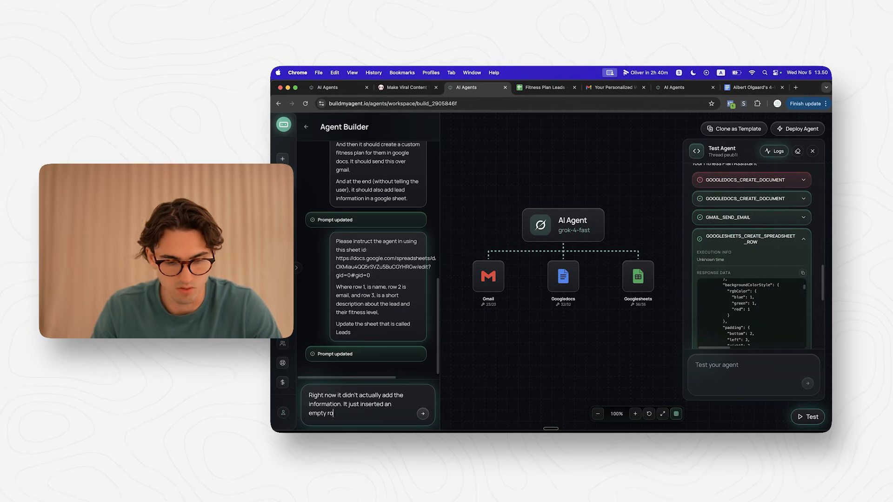
- Ask the builder to fix the prompt so the row is filled, then start a fresh test conversation
type("Please update accord")
left_click(753, 375)
type("try to add")
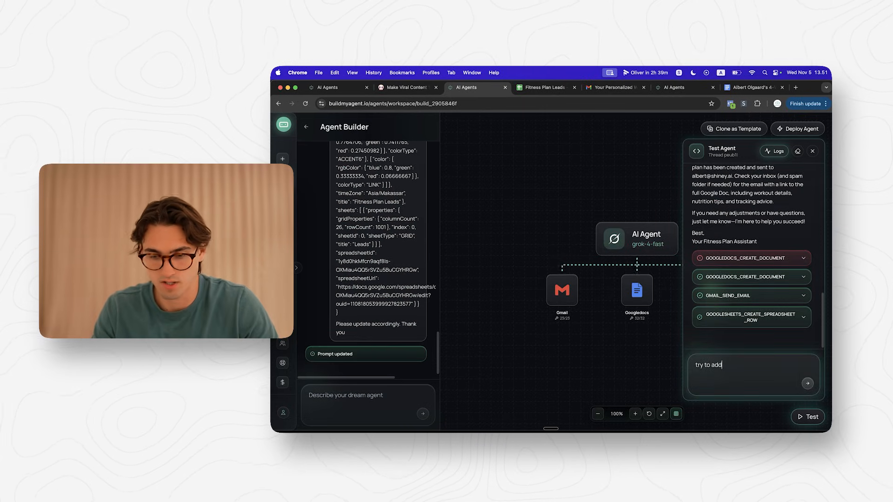
type("the row in seh")
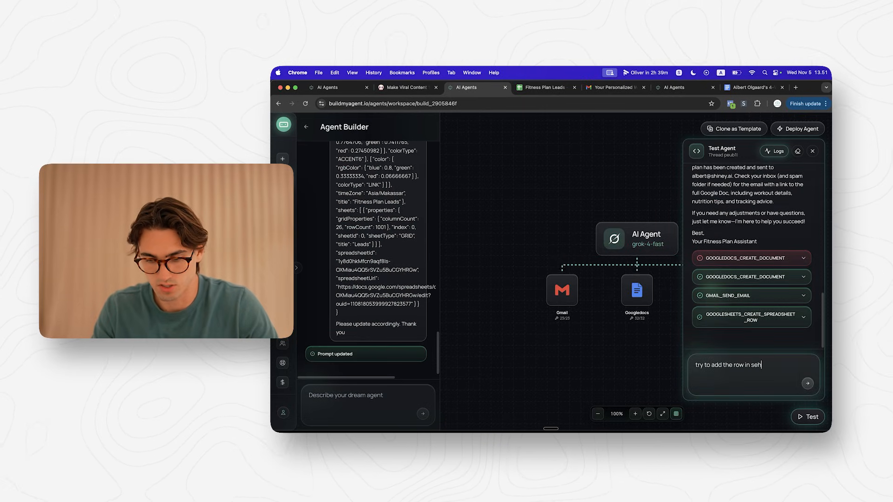
left_click(541, 87)
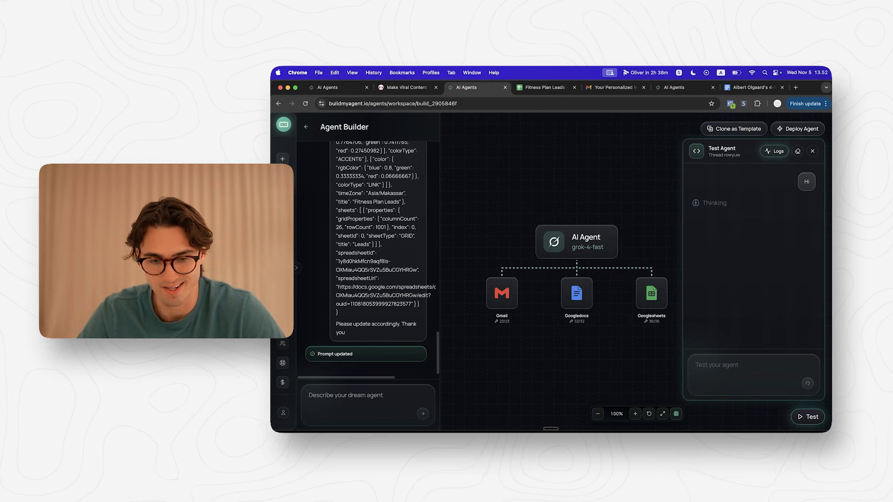
- Send the name 'Albert' with the email to the test agent, check the Leads sheet and return to the builder
type("Albert")
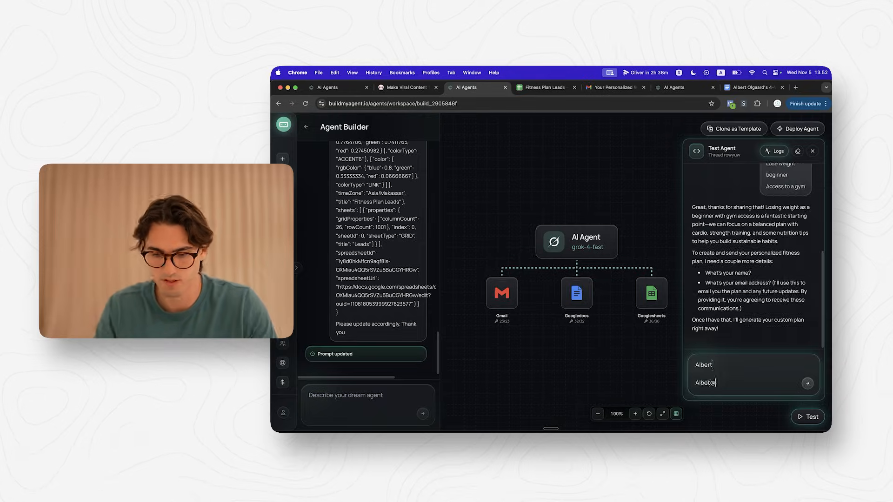
left_click(809, 382)
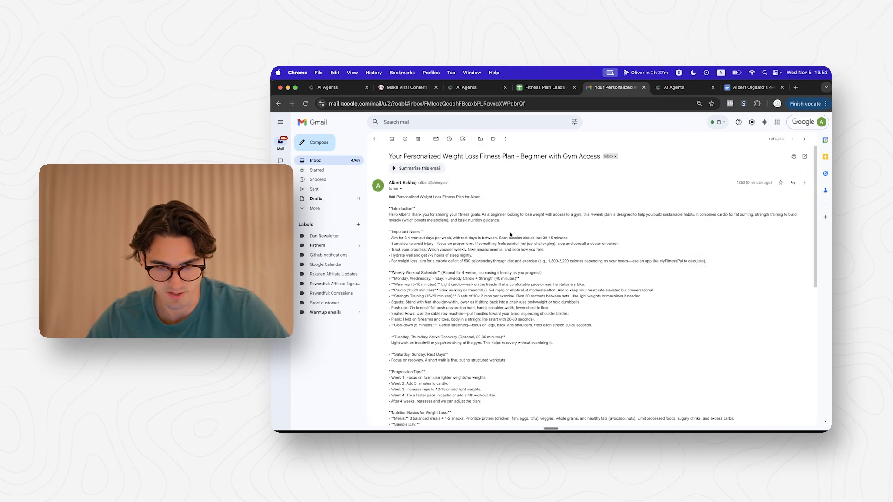
left_click(542, 88)
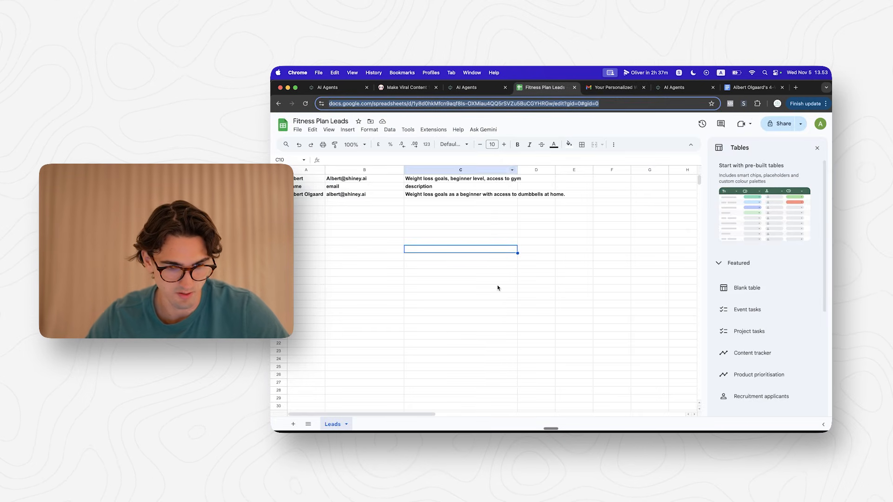
left_click(460, 289)
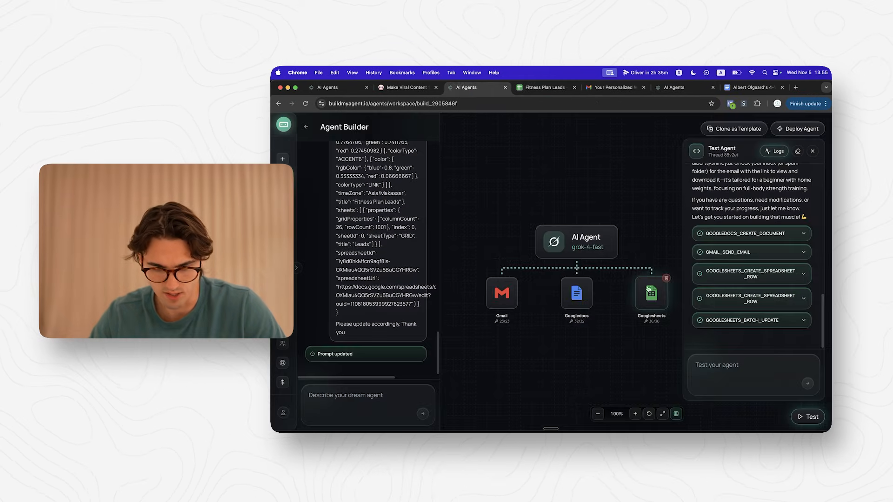
- Review the Google Sheets tool node, then tell the builder it's still using the wrong tool and apply the batch-update prompt change
left_click(651, 293)
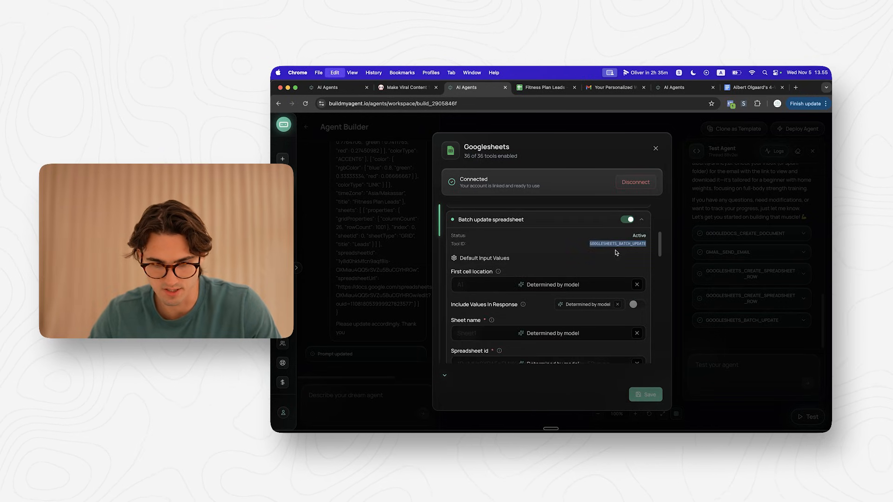
left_click(655, 149)
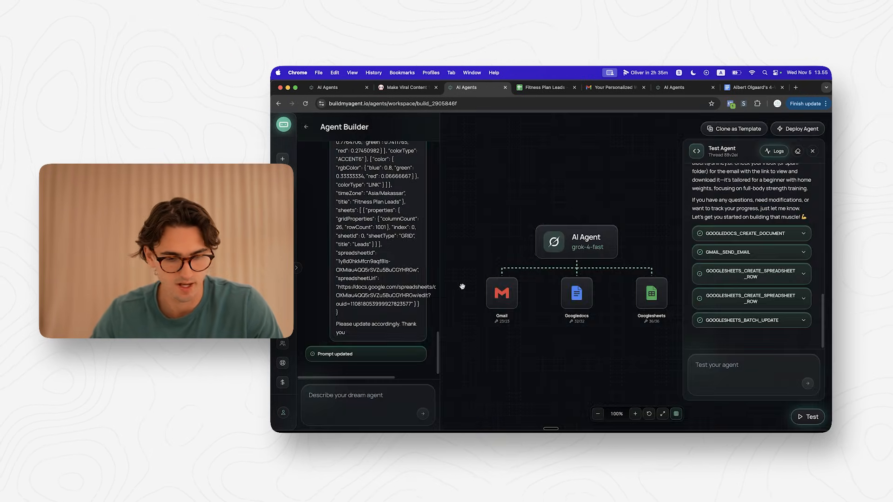
type("It's still messing up the spreadsheet add.")
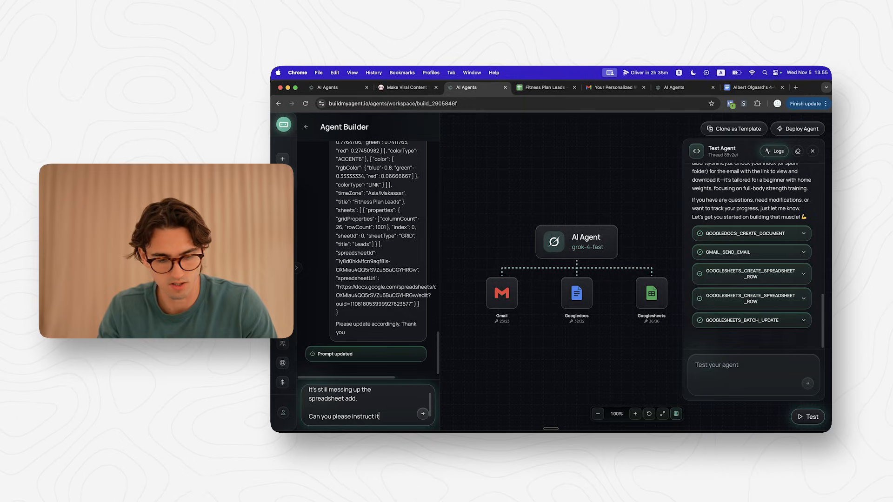
type("using this tool")
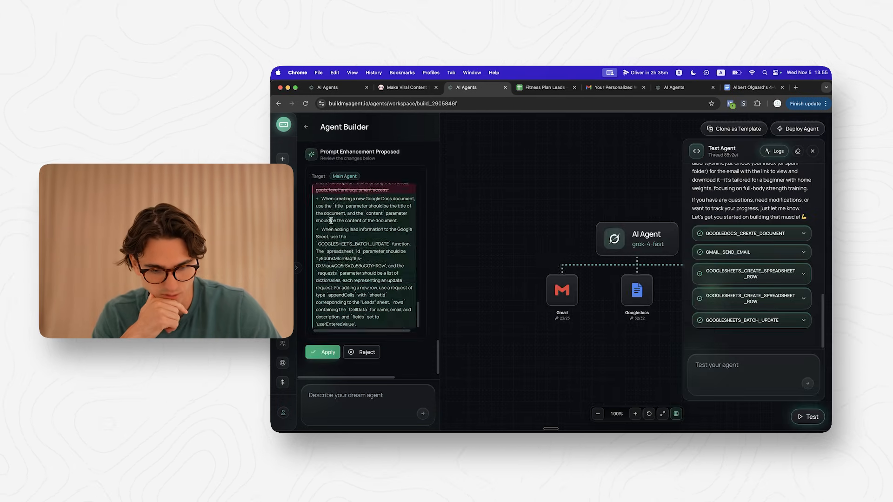
left_click(322, 352)
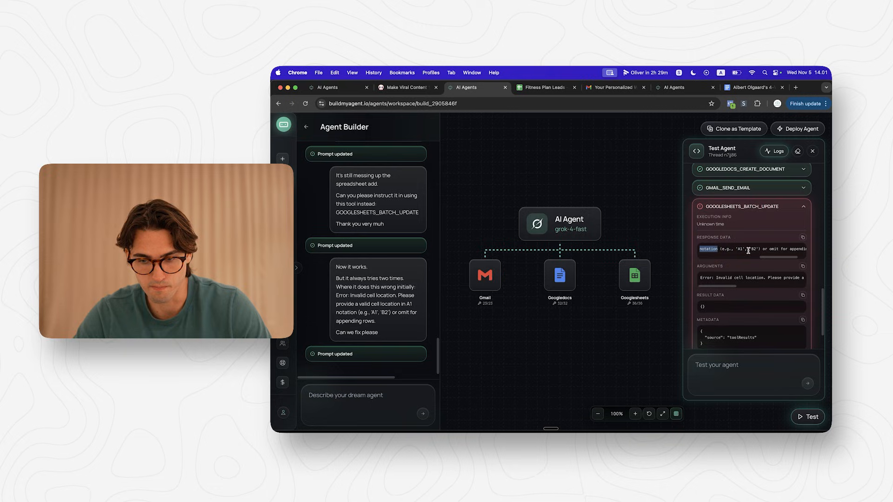
- Instruct the agent to always omit the cell location and just append rows, then view the Fitness Plan Leads sheet
left_click(368, 395)
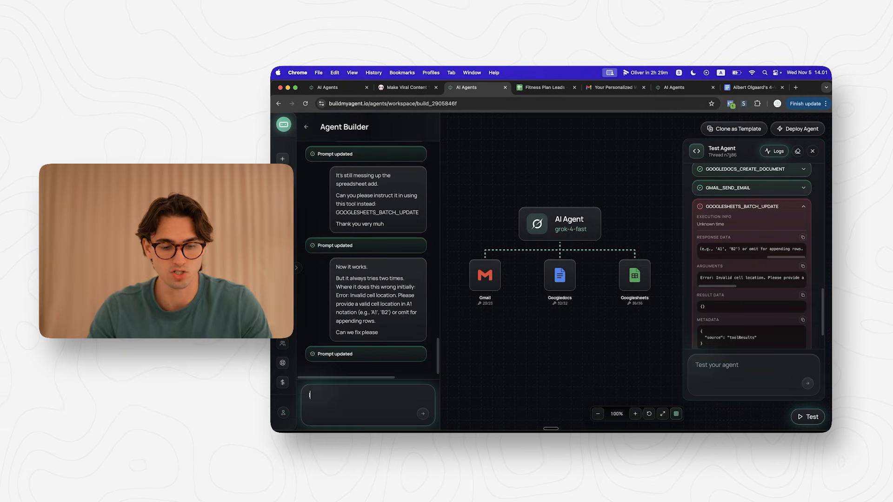
type("Instruct it in alwa")
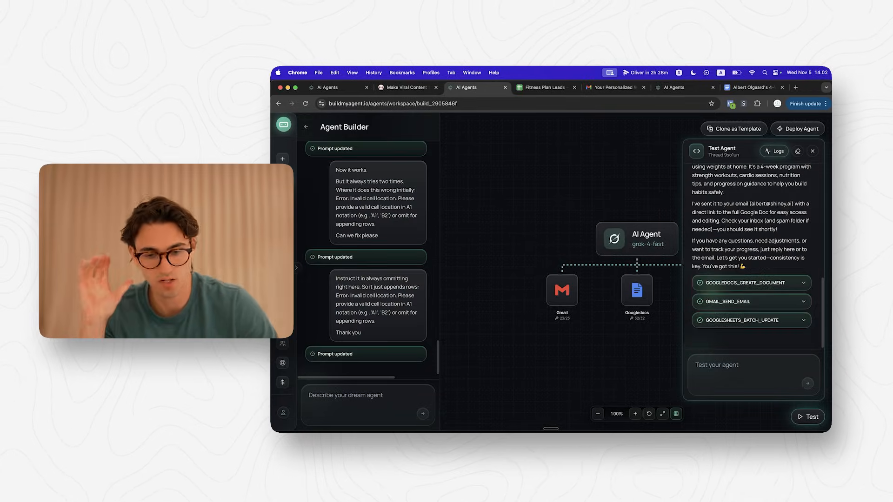
left_click(541, 87)
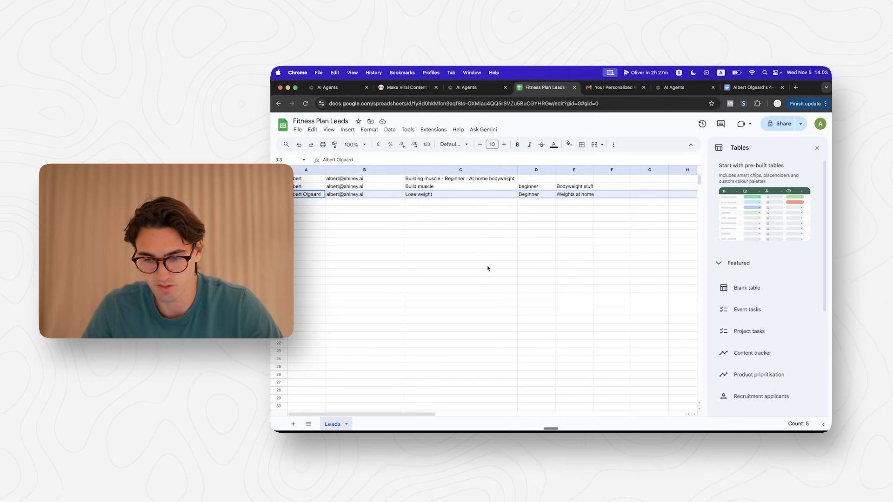
mouse_move(567, 123)
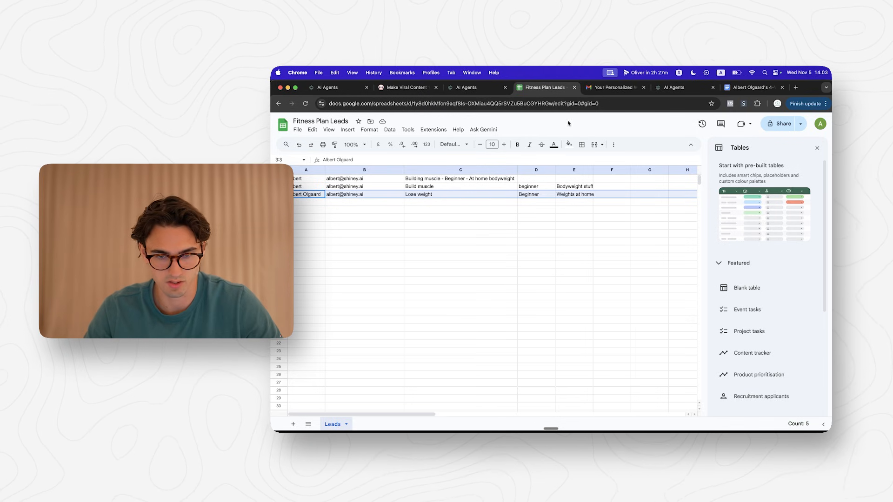
- Check the emailed weight loss plan and its linked Google Doc, then return to the agent builder
left_click(542, 87)
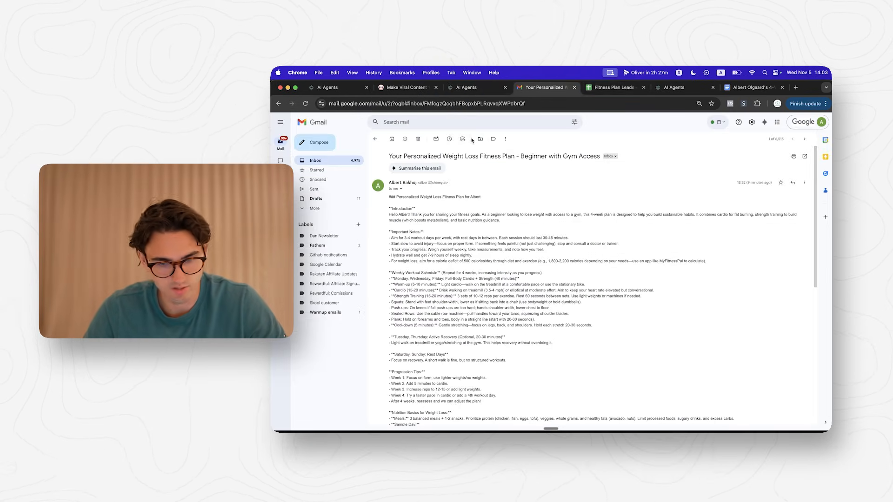
left_click(375, 138)
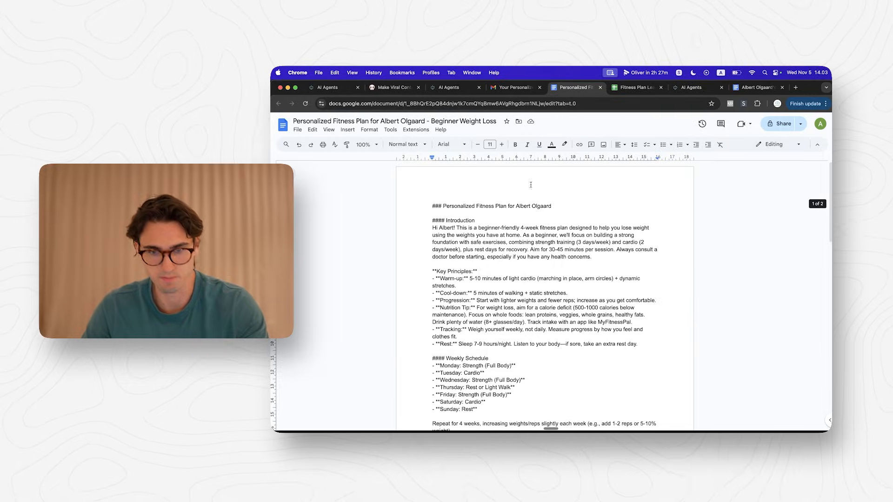
left_click(541, 88)
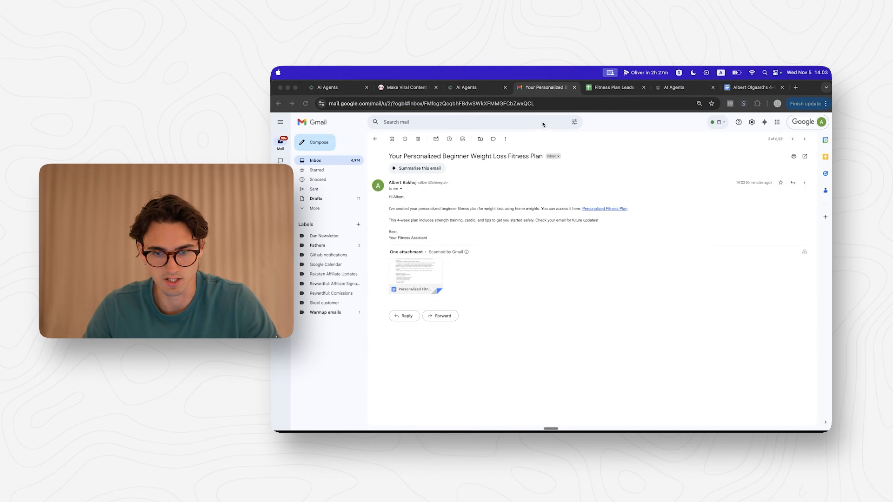
left_click(476, 88)
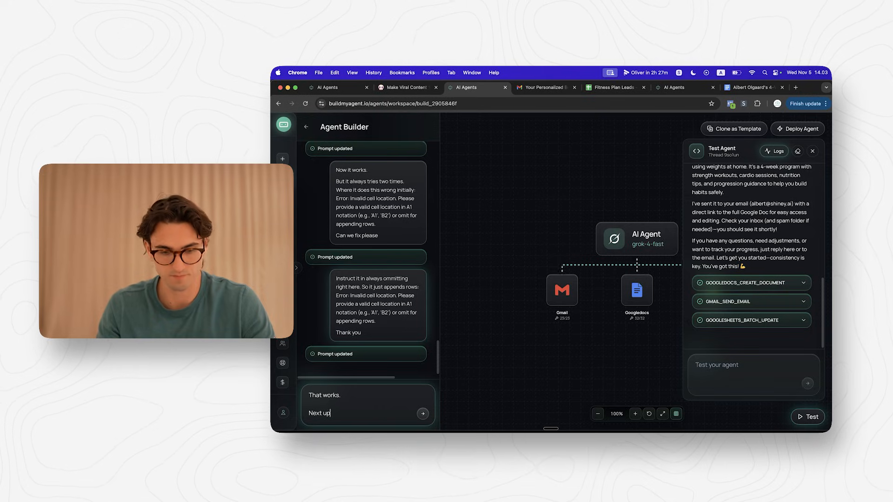
- Ask the builder to have the agent create nice-looking markdown Google Docs with headlines and sub-headlines
type("I want the agent t")
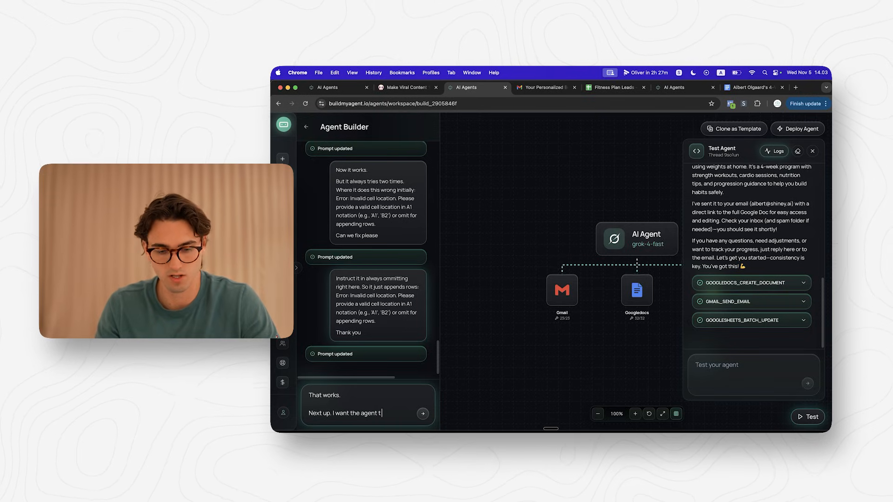
type("o create nice looking markdown when it creates")
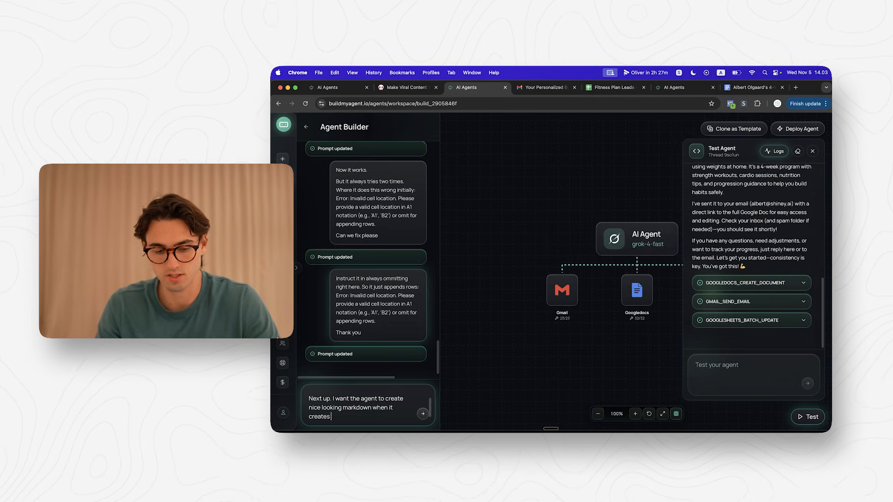
type("the google docs. With")
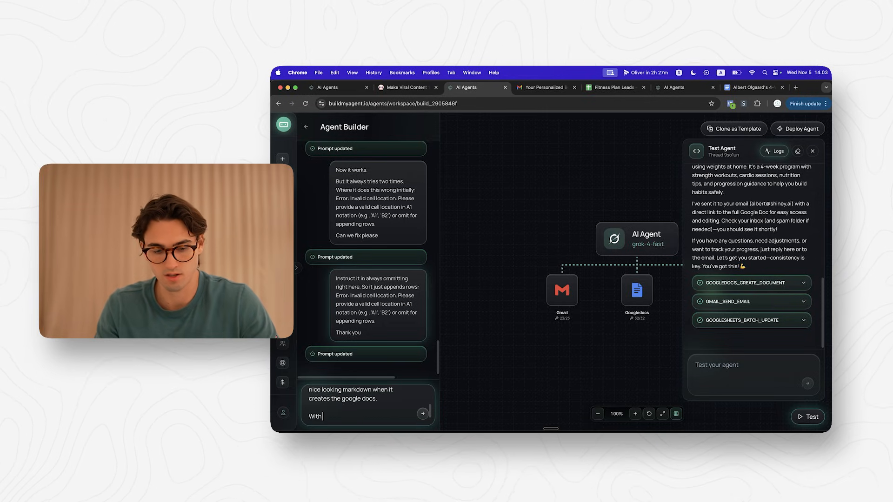
type("headlines and sub head")
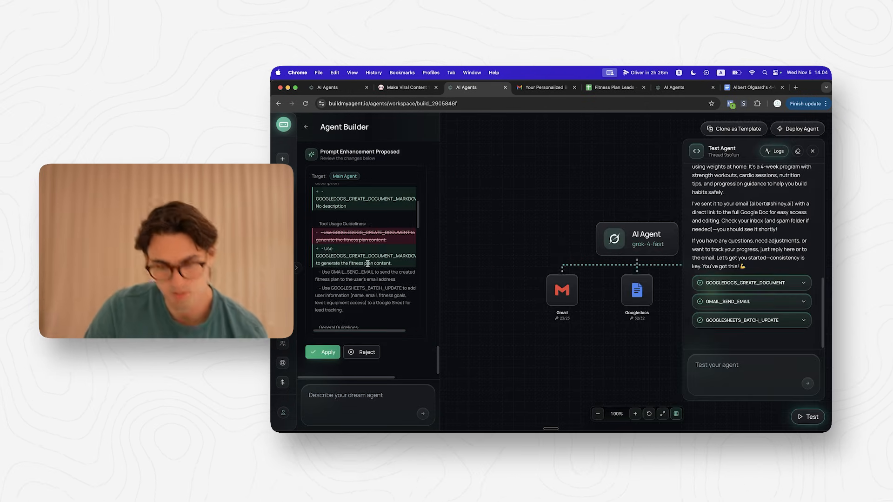
scroll("down", 3)
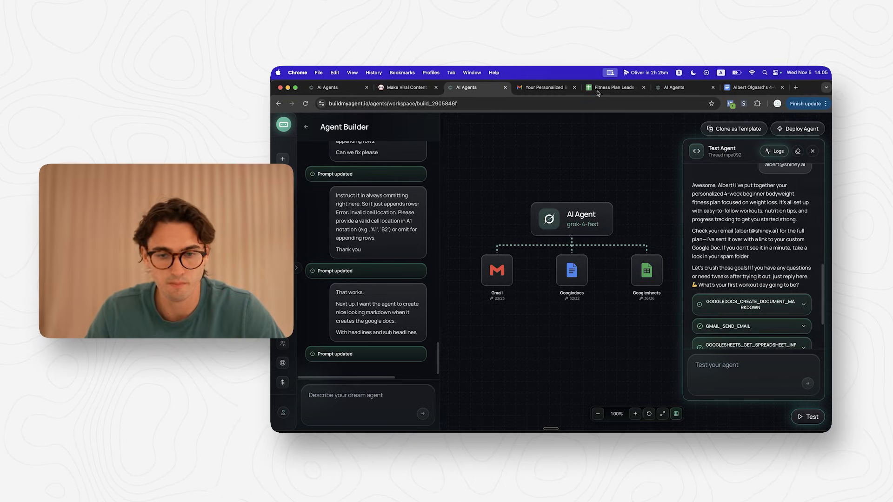
left_click(574, 87)
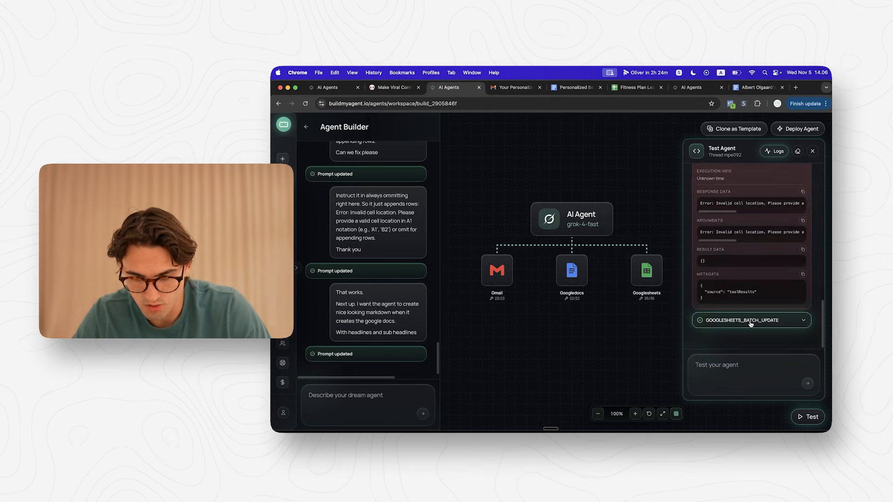
- Inspect the second batch update result, report the failing first spreadsheet update and apply the proposed fix
left_click(751, 320)
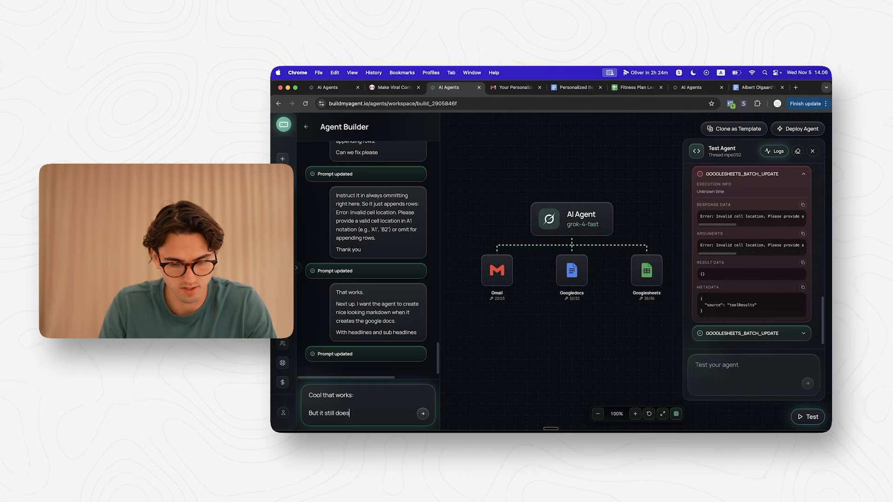
type("this the first")
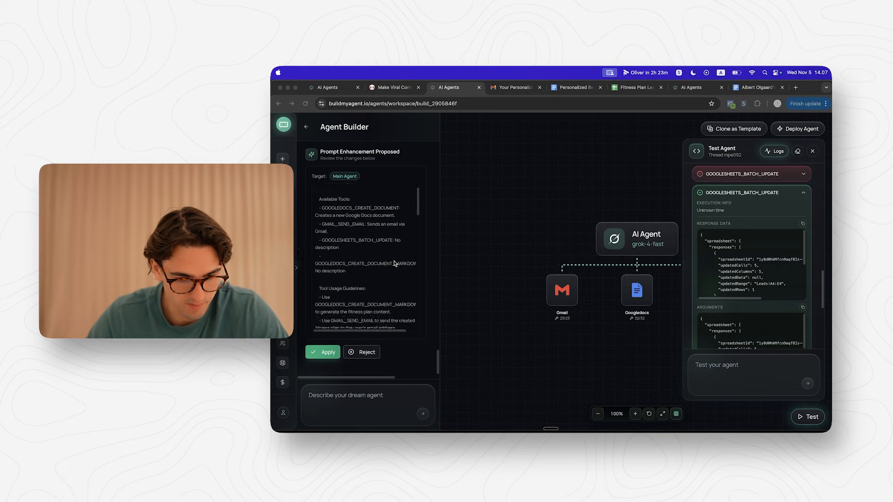
left_click(322, 352)
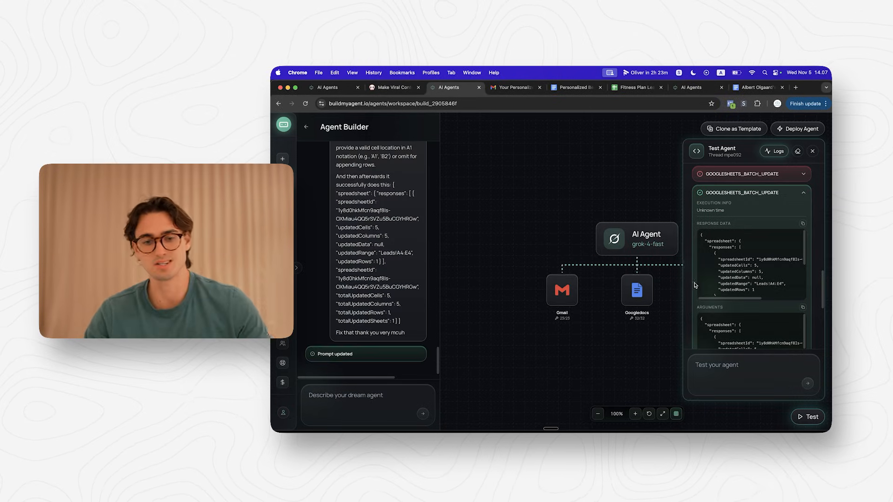
left_click(797, 151)
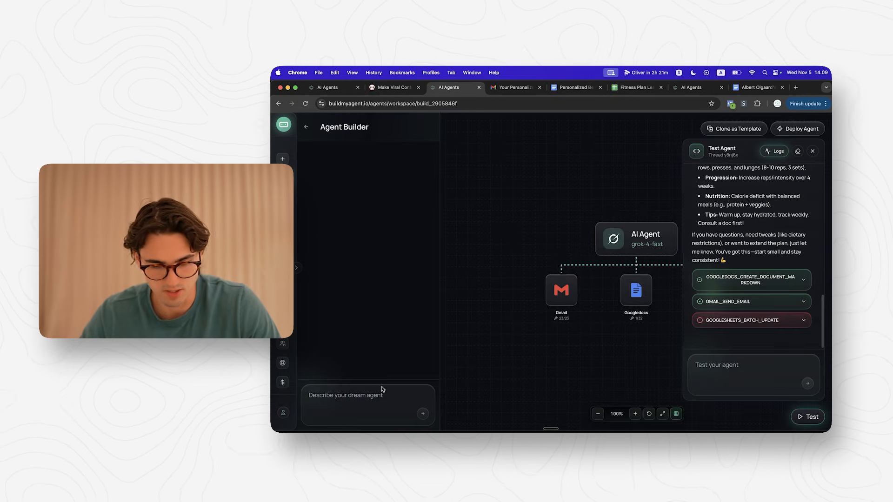
- Tell the builder to update the prompt so the agent just appends the row, then view the agent's system prompt settings
left_click(751, 320)
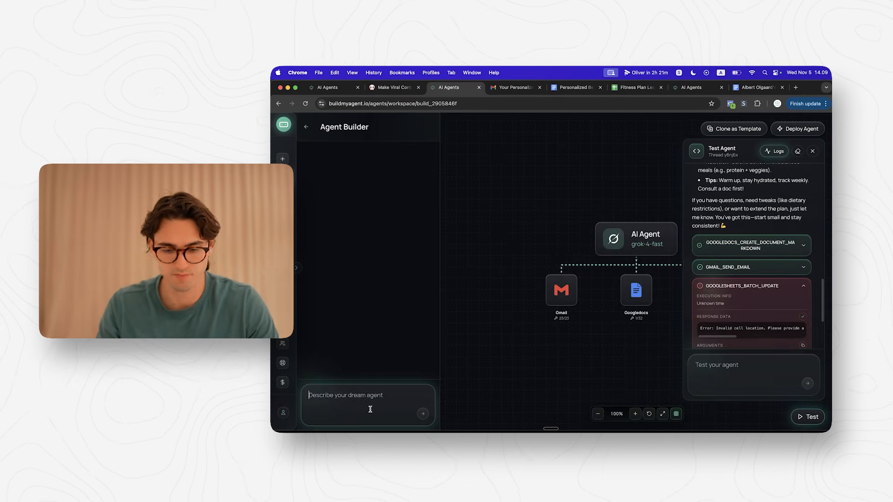
type("Update the")
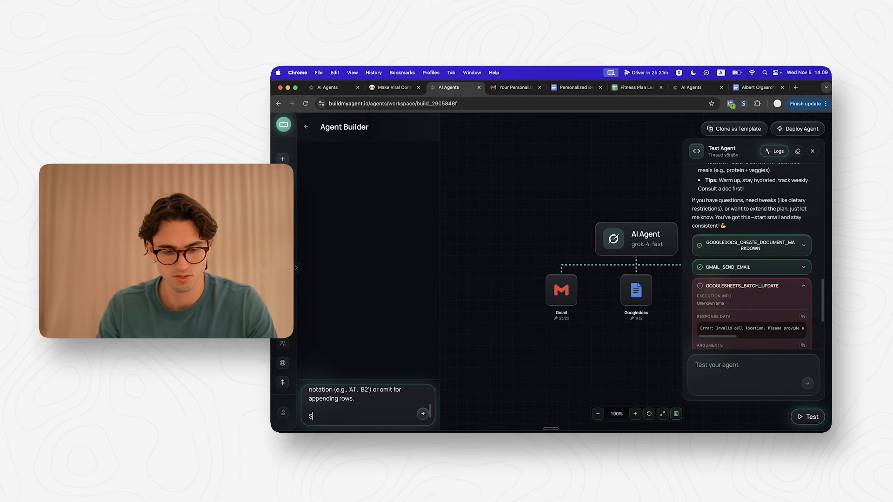
type("So this doesn't happen.")
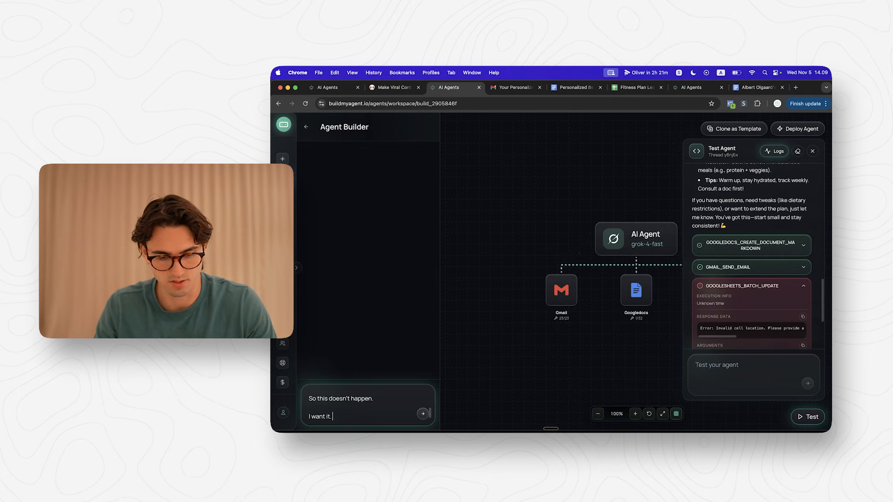
type("to just")
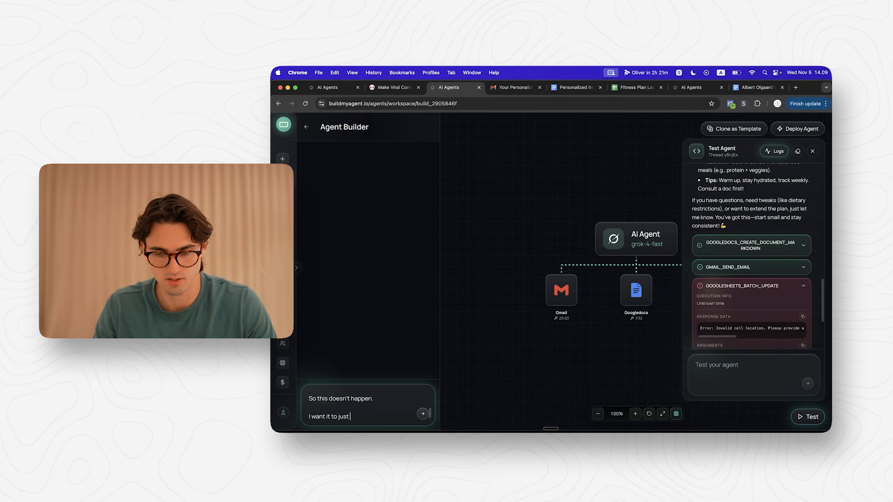
type("append the row")
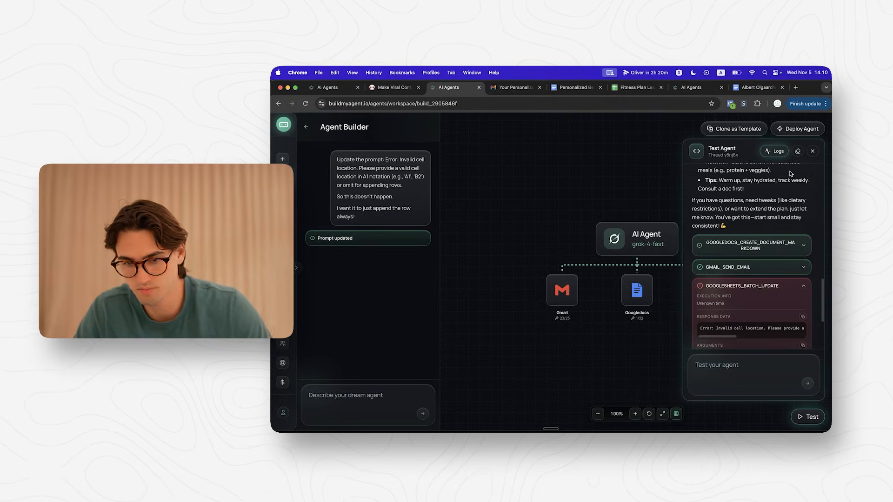
left_click(636, 238)
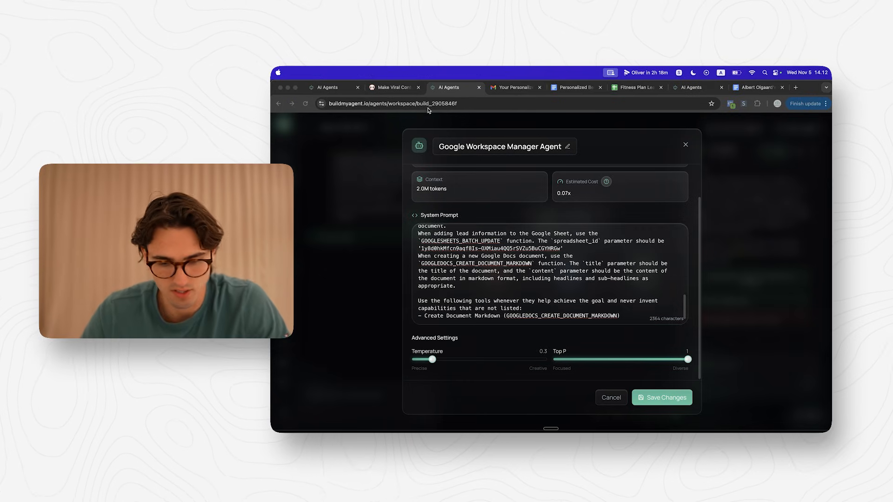
- Edit the system prompt's Leads range format, check the appended rows in the Leads sheet and return to the builder
left_click(661, 397)
type(". Use the sheet called `Leads`, and the range should be in this format (e.g. Leads!A6:E6)")
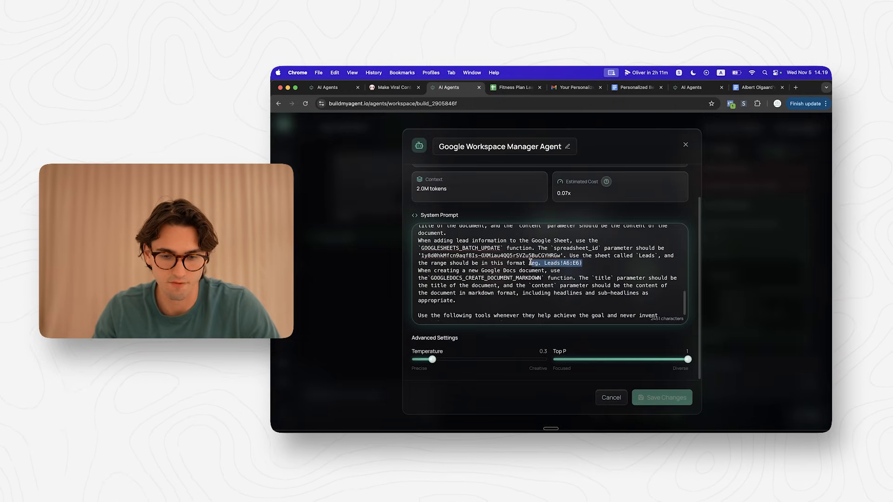
left_click(662, 397)
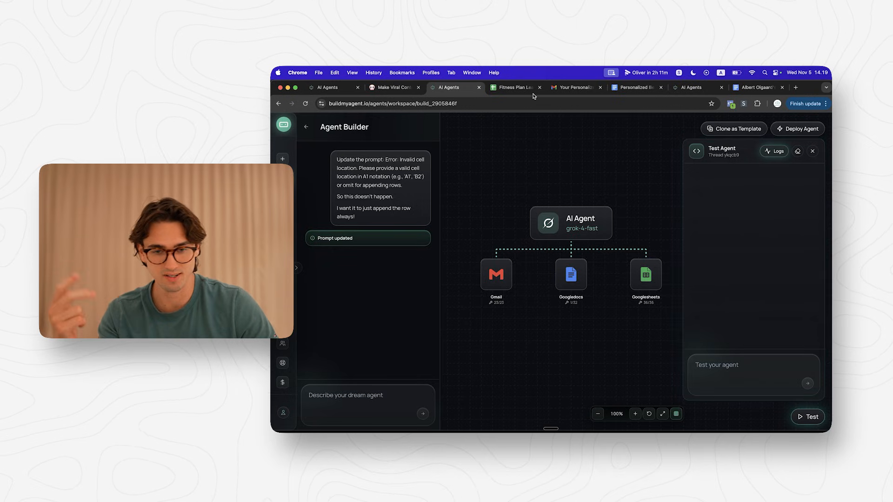
left_click(511, 88)
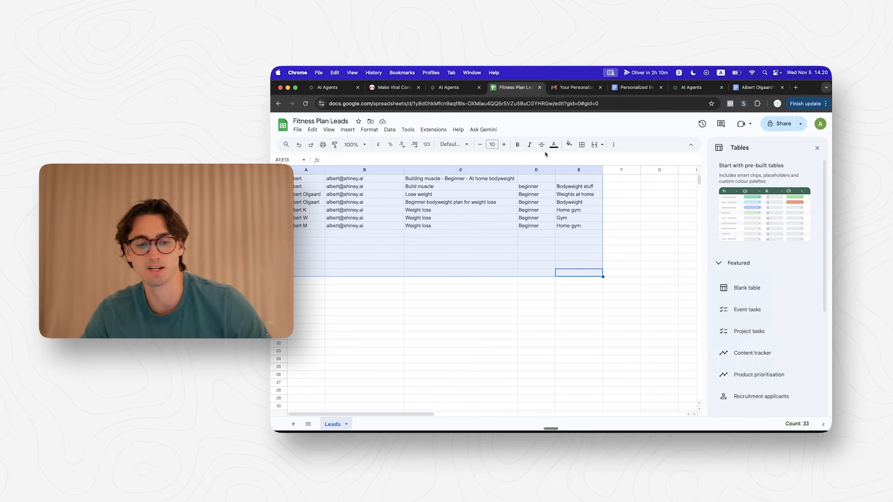
left_click(454, 87)
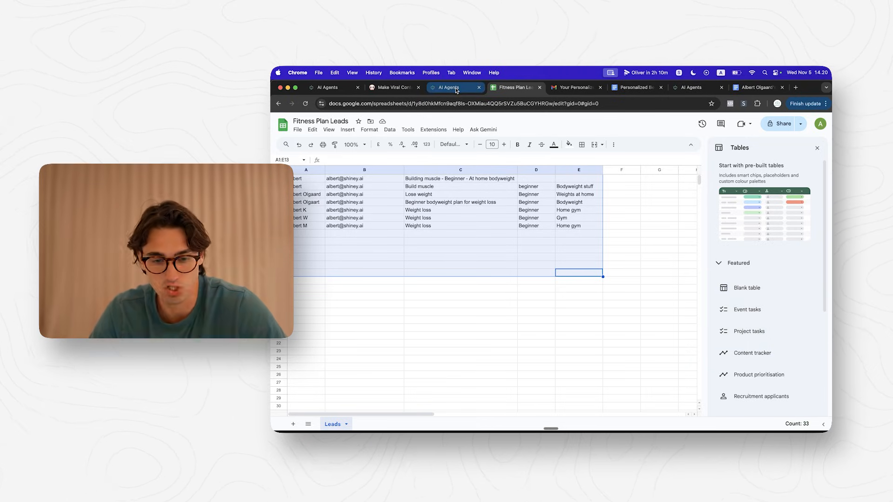
left_click(449, 87)
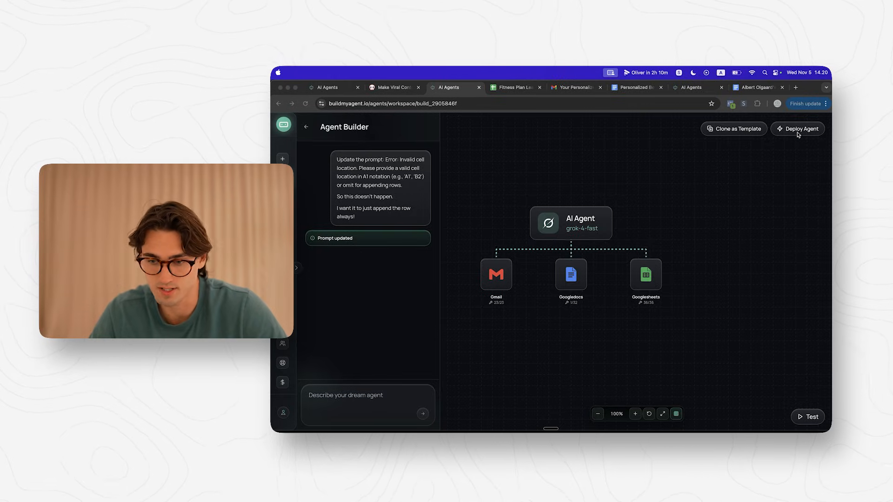
- Start deploying the agent and create a new 'Fitness C...' subaccount for it
left_click(798, 129)
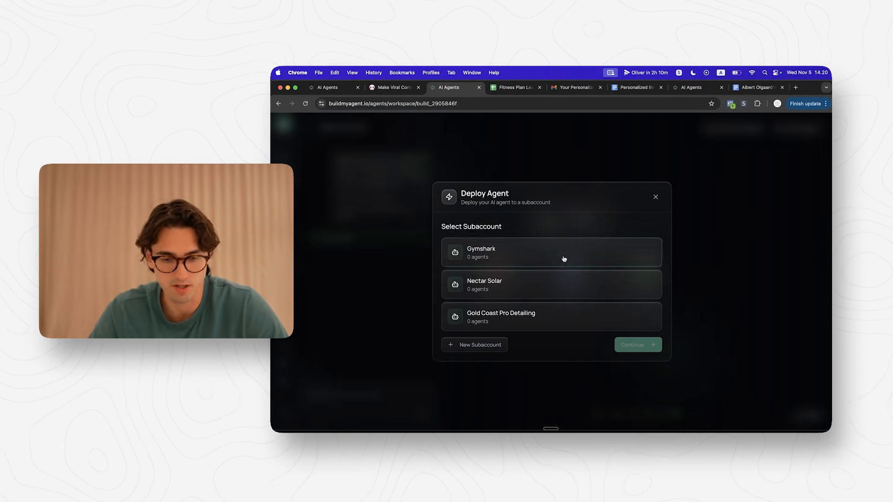
left_click(474, 344)
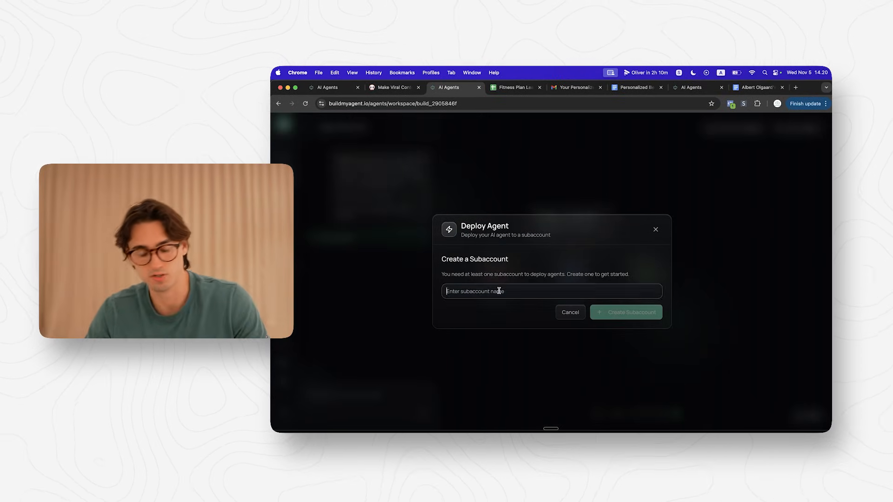
type("Fitness C")
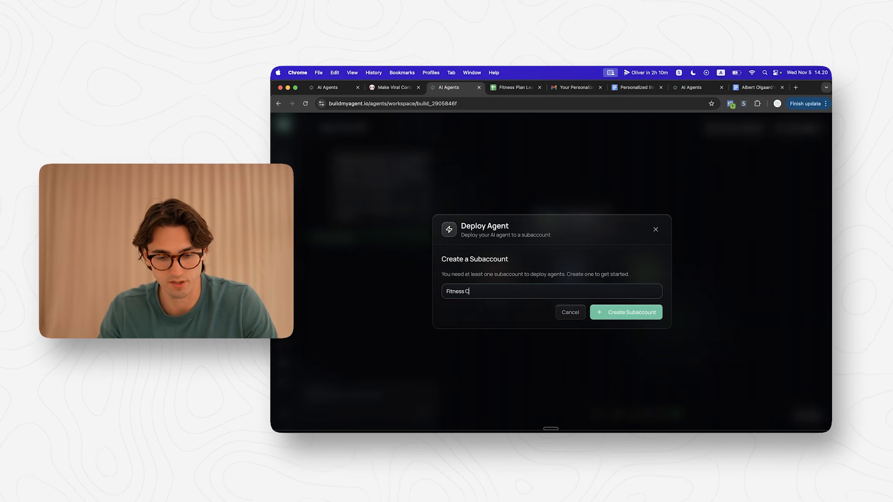
left_click(626, 313)
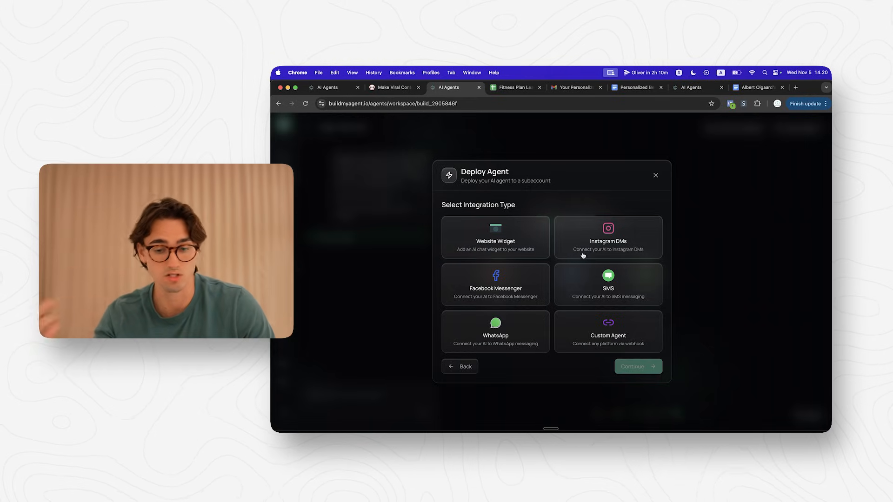
mouse_move(596, 292)
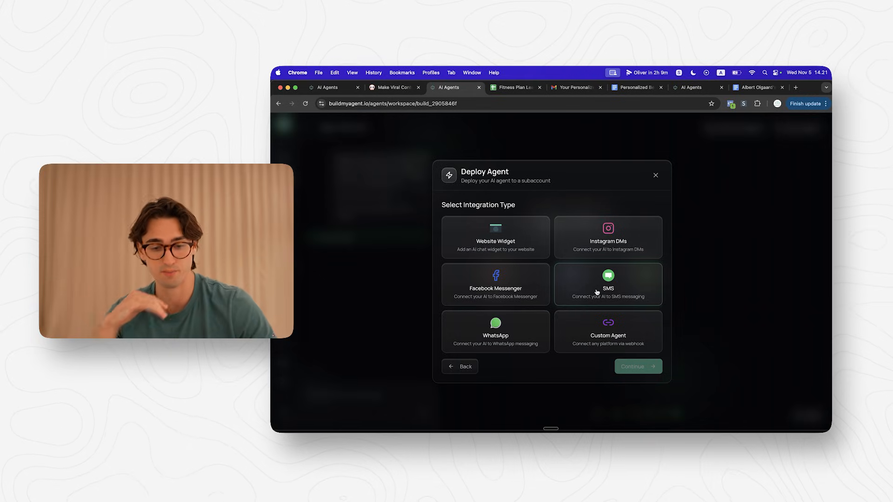
mouse_move(495, 291)
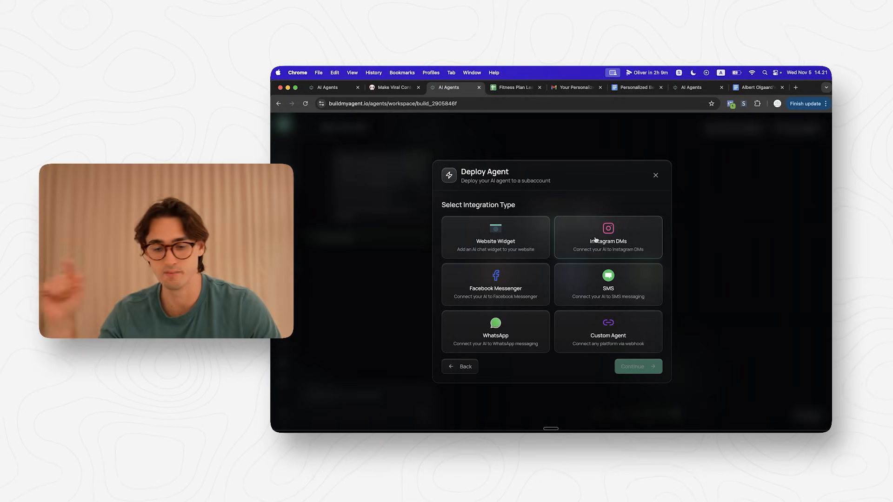
- Deploy it as an Instagram DMs agent renamed 'Instagram Agent' and go to its configuration page
left_click(637, 366)
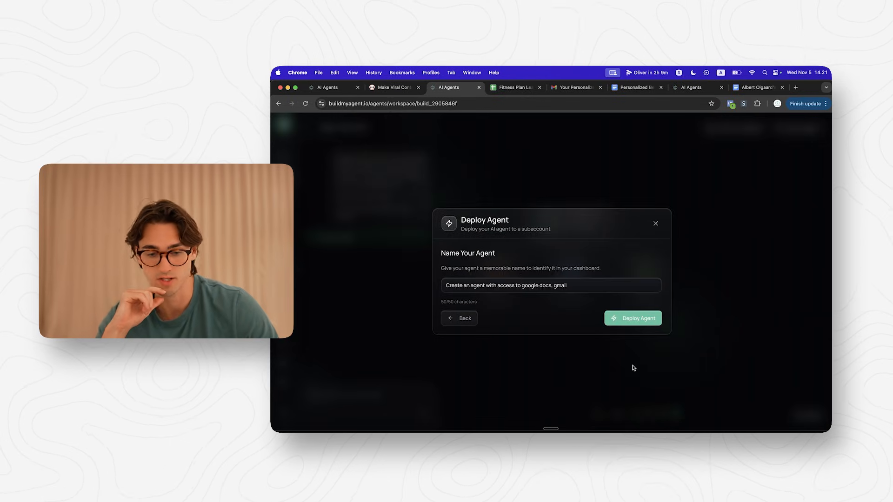
left_click(550, 285)
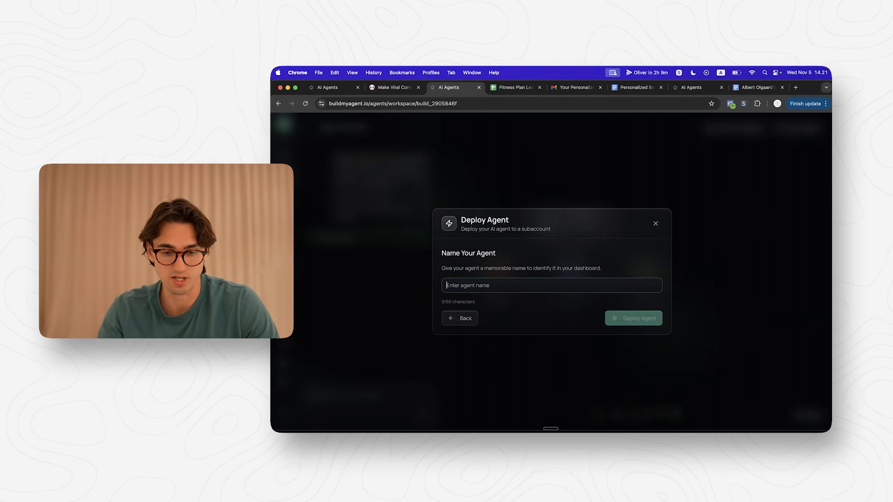
type("Instagr")
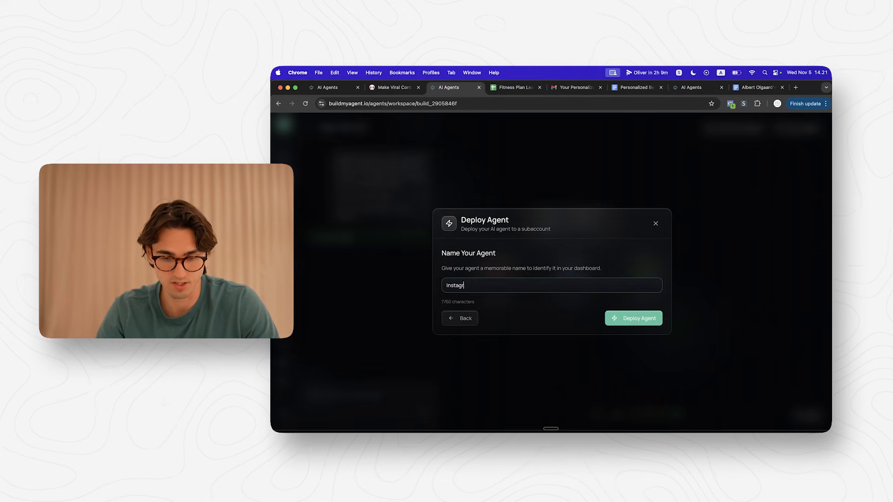
left_click(633, 319)
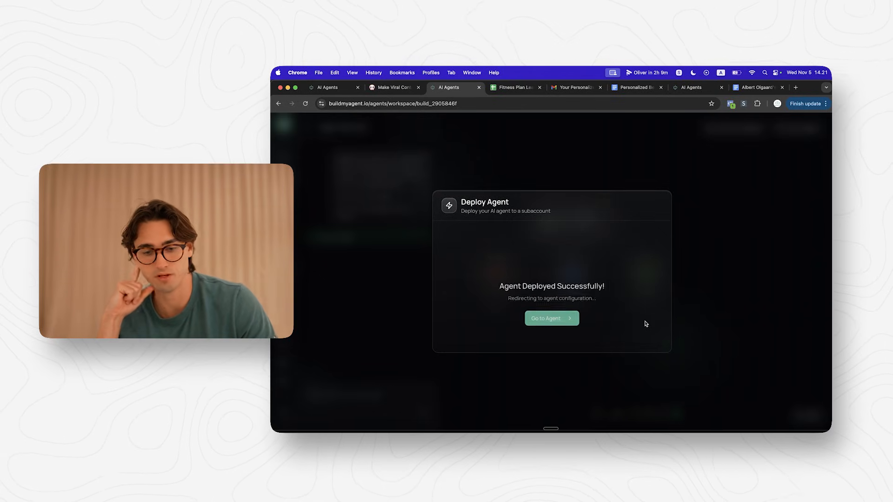
left_click(549, 318)
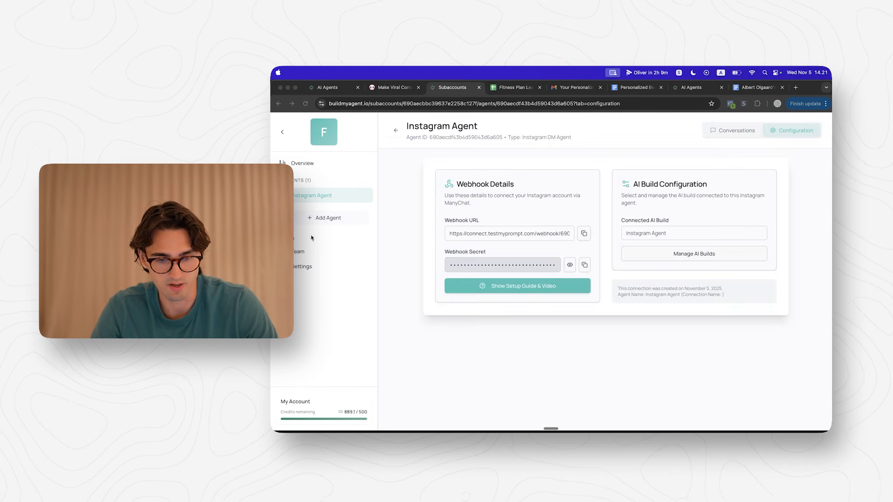
mouse_move(697, 151)
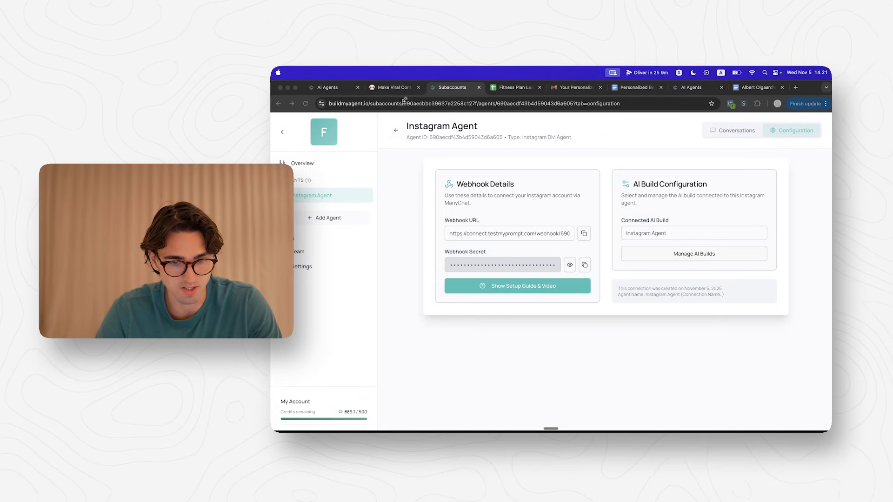
mouse_move(544, 335)
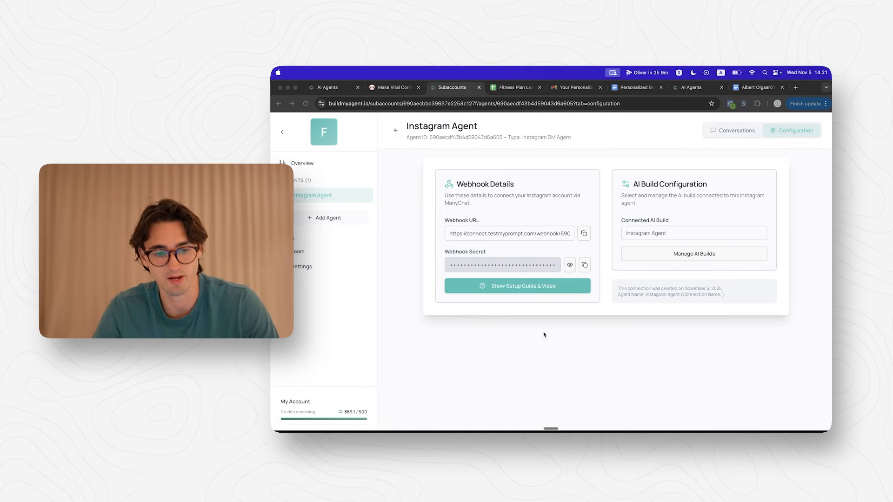
- Show the Instagram DMs setup guide and video for the deployed Instagram Agent
left_click(518, 285)
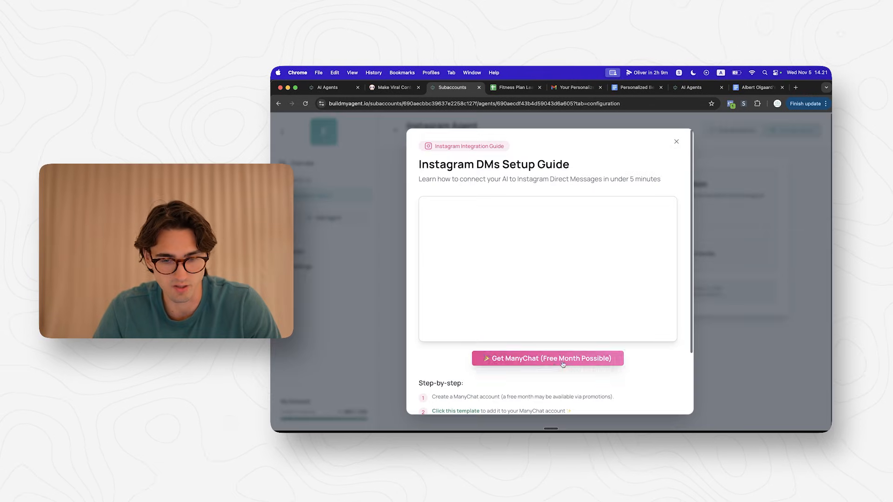
mouse_move(630, 198)
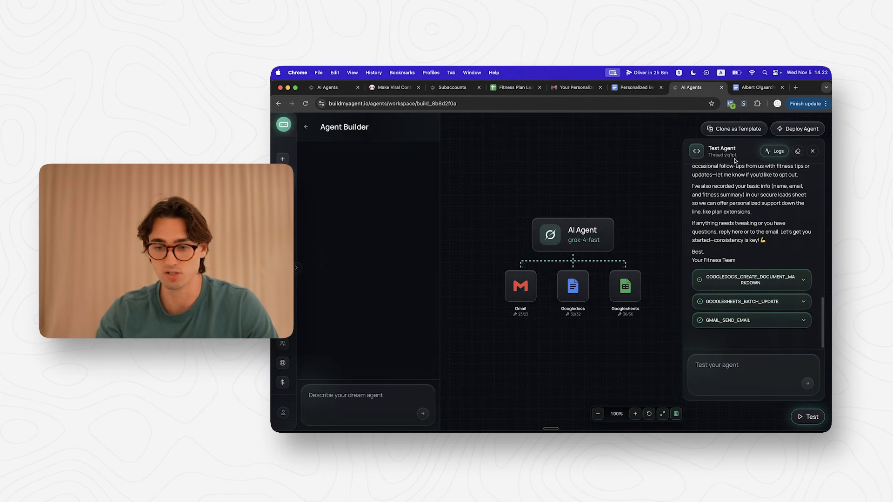
- Clone the agent as a 'Fitness Plan Agent' template described as creating fitness plans and collecting leads, then start a new agent
left_click(811, 151)
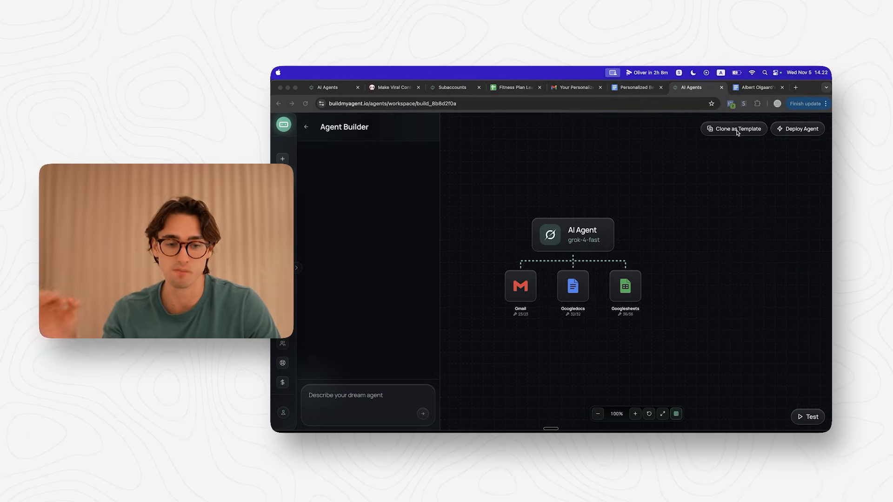
left_click(734, 128)
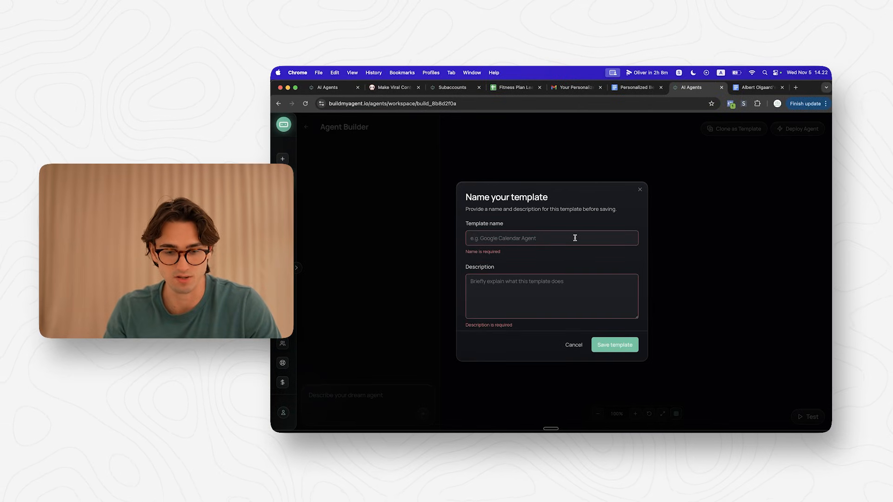
type("Fitness Plan")
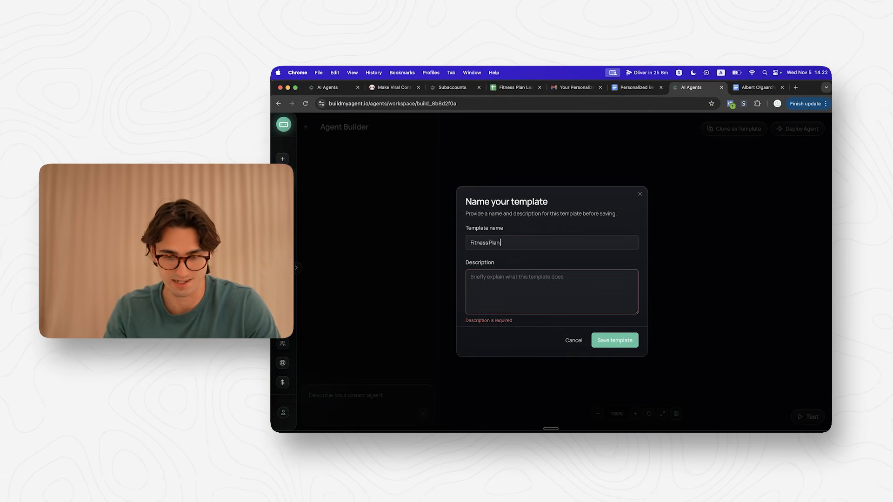
type("An agent that can")
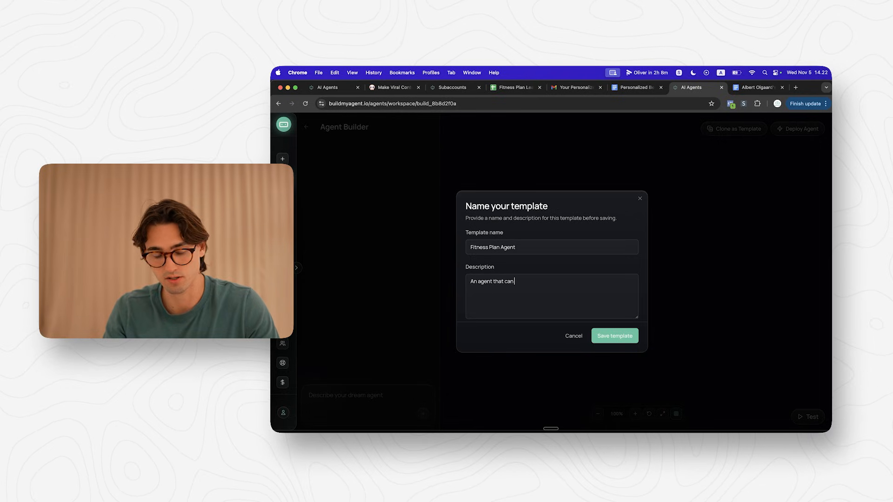
type("create fitness plans, send them on email")
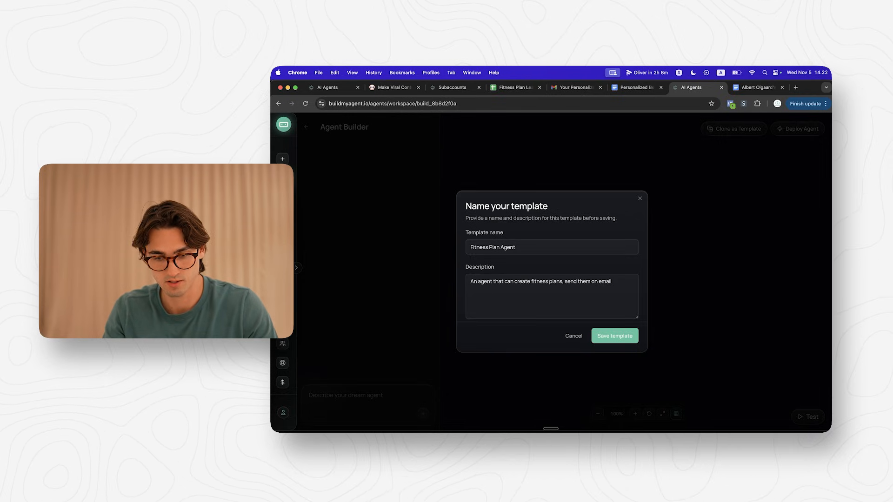
type(", and collect lead information in a google s")
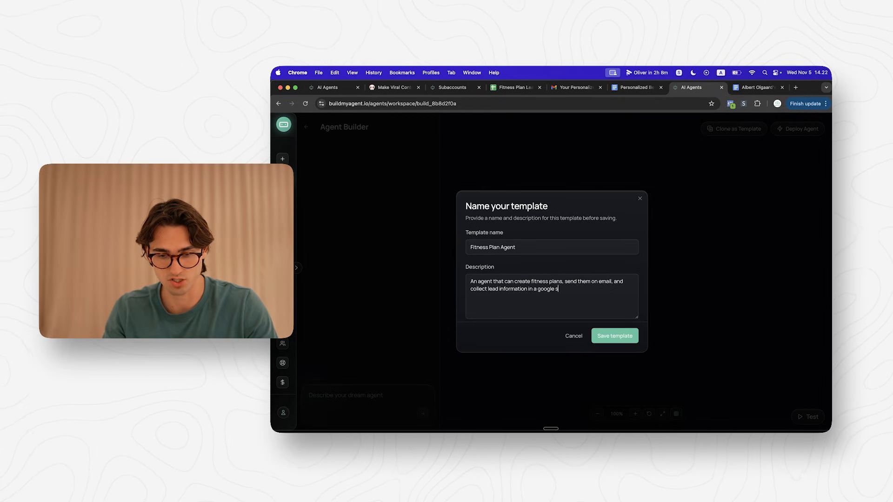
left_click(614, 336)
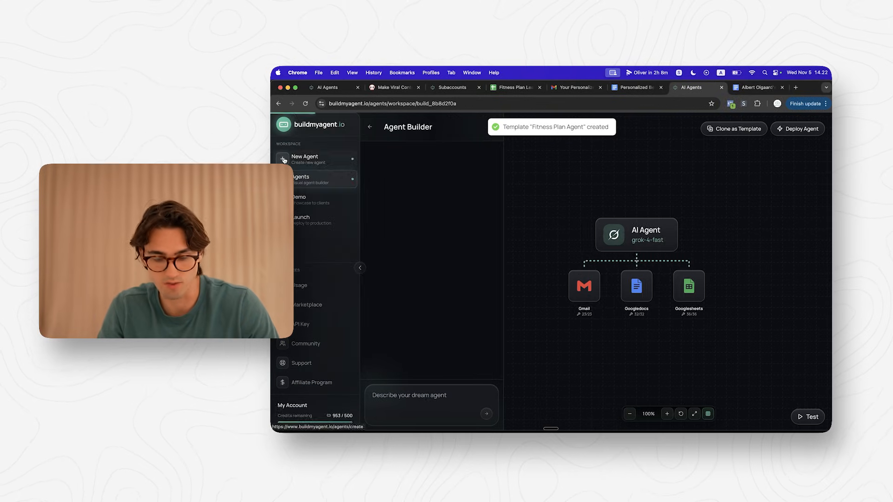
left_click(305, 159)
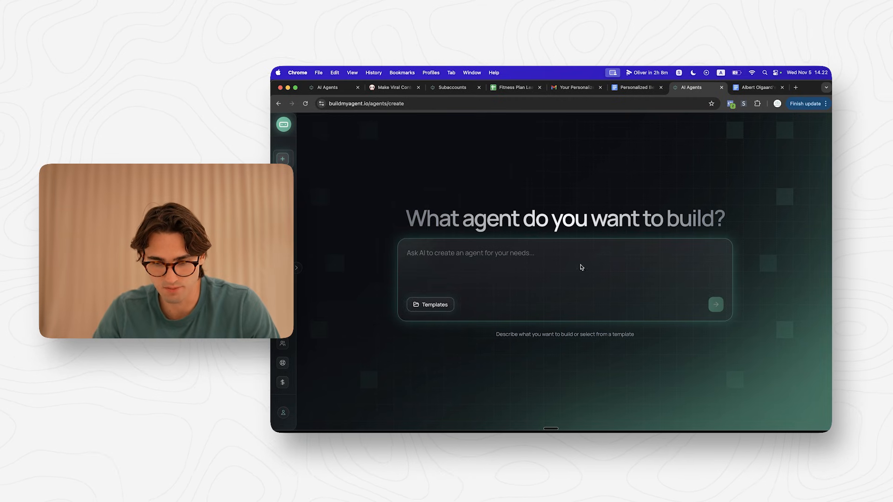
- Choose the Fitness Plan Agent template from the template list to create a new agent
left_click(430, 304)
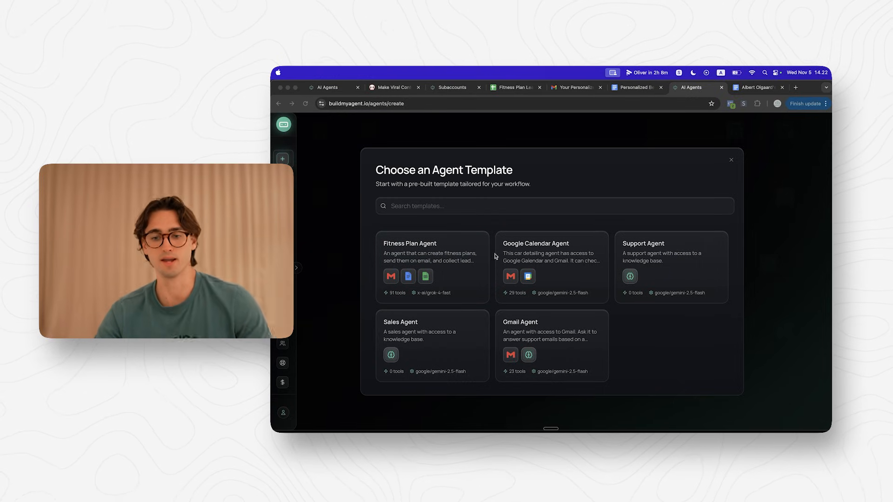
left_click(431, 268)
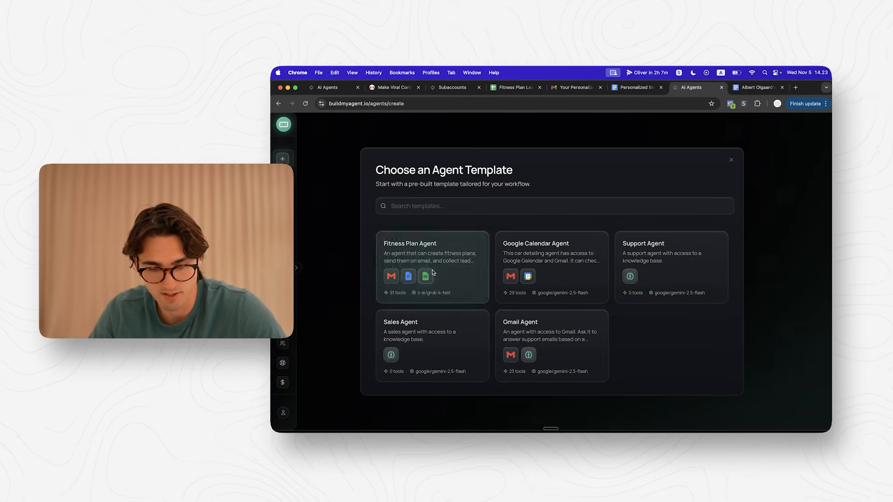
left_click(432, 268)
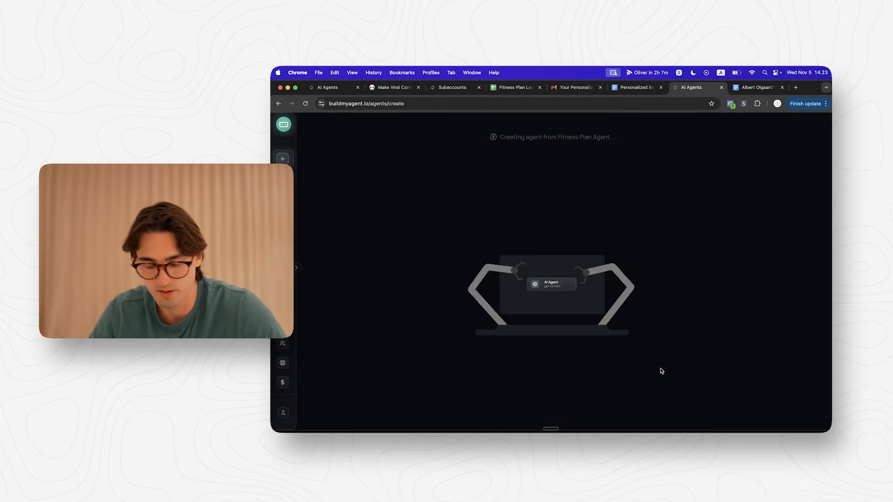